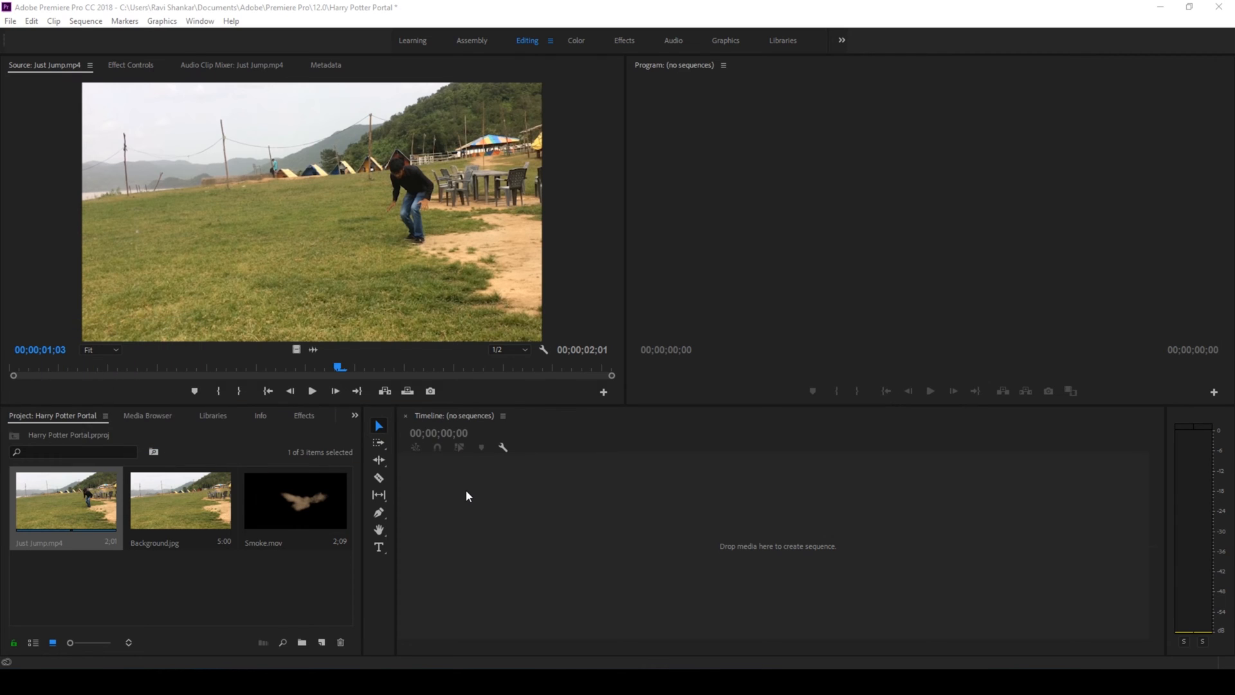
mouse_move(159, 373)
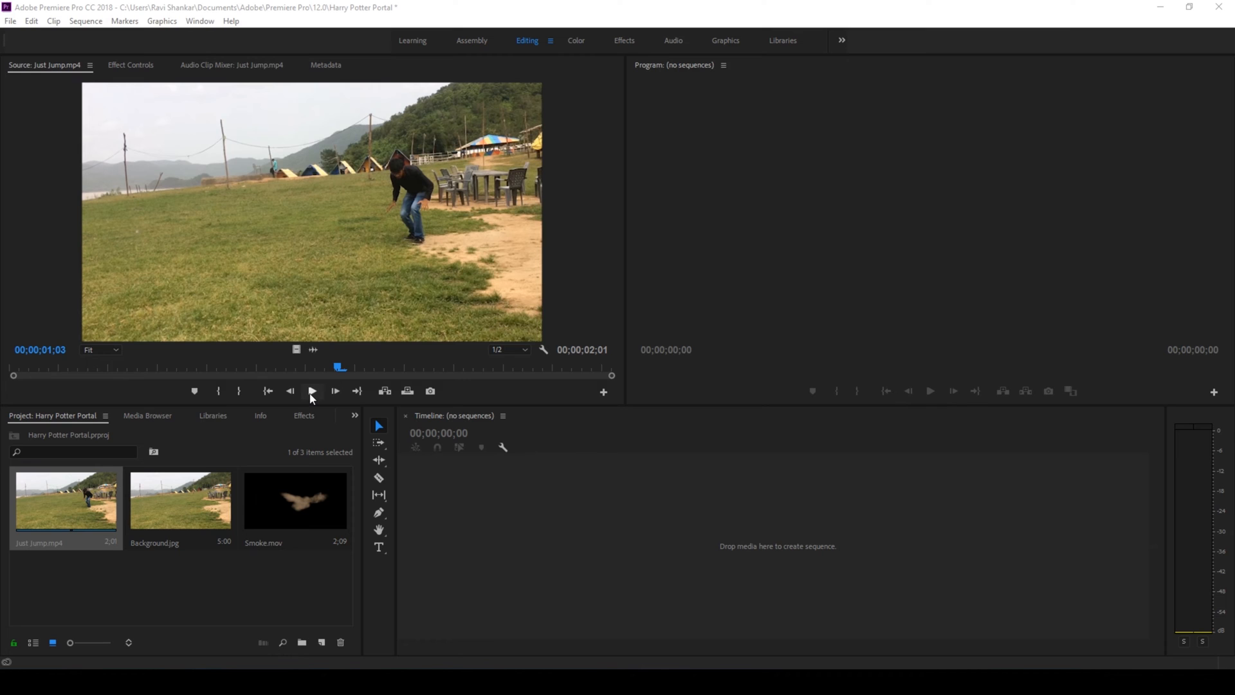
- Preview the Just Jump clip several times, then load Background.jpg into the Source Monitor
click(312, 390)
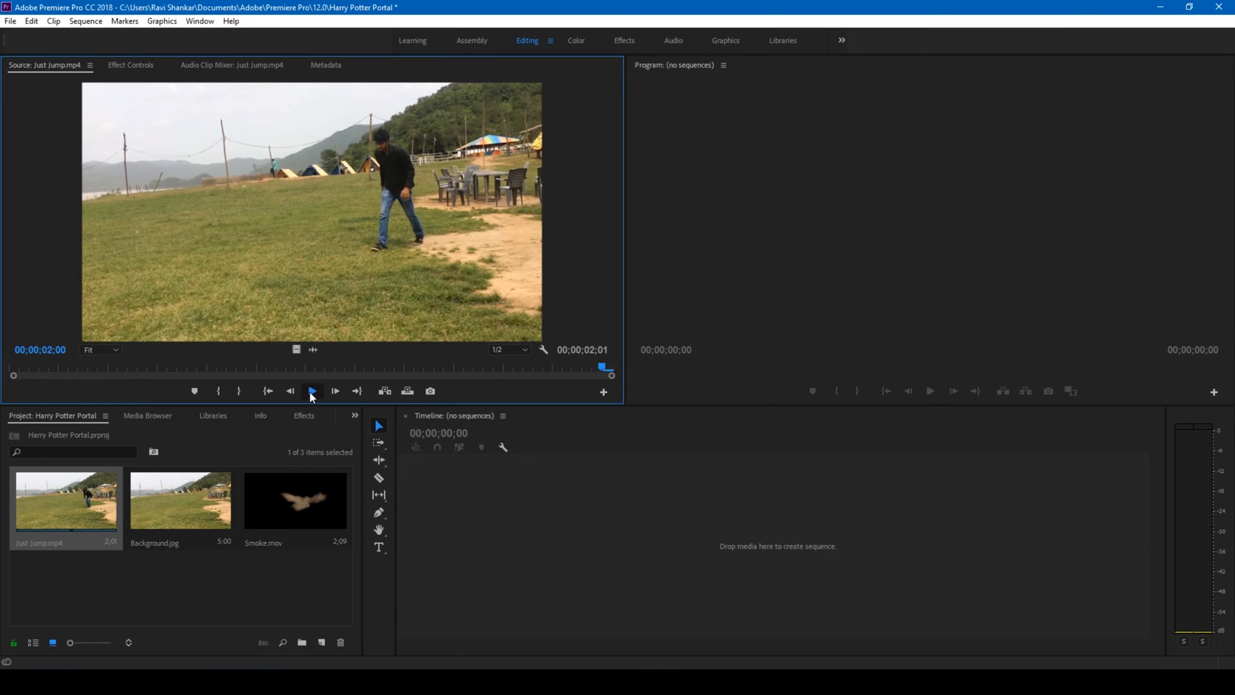
click(311, 391)
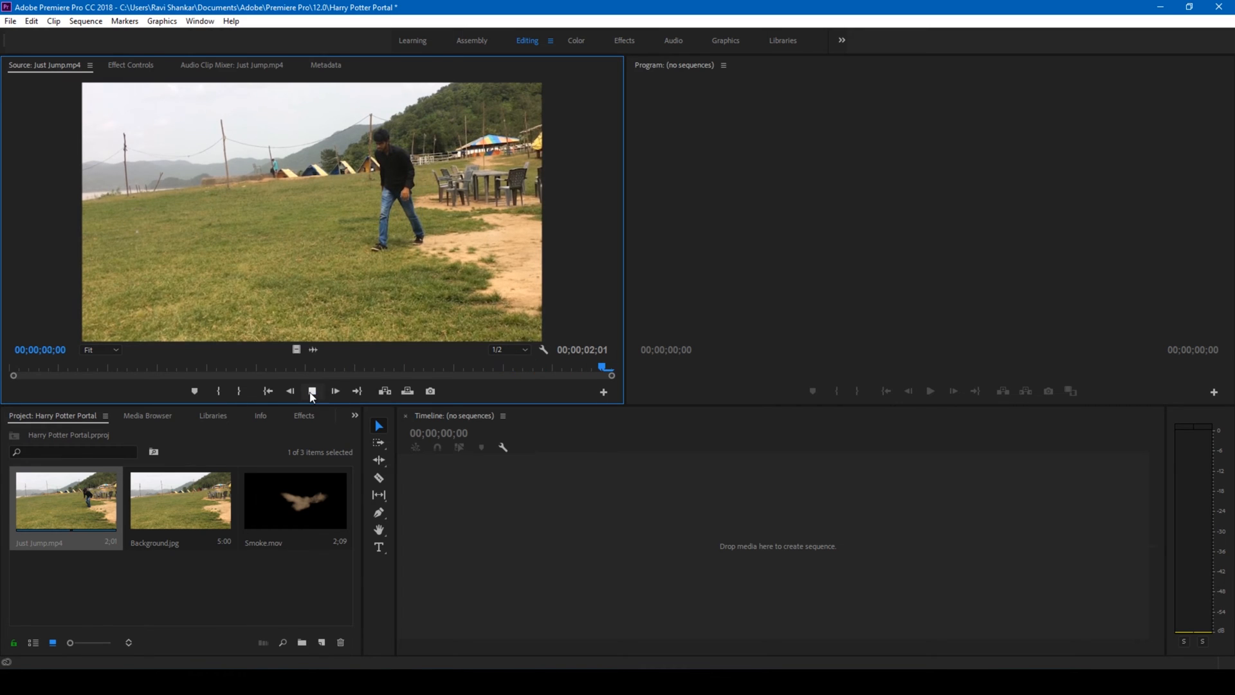
click(334, 391)
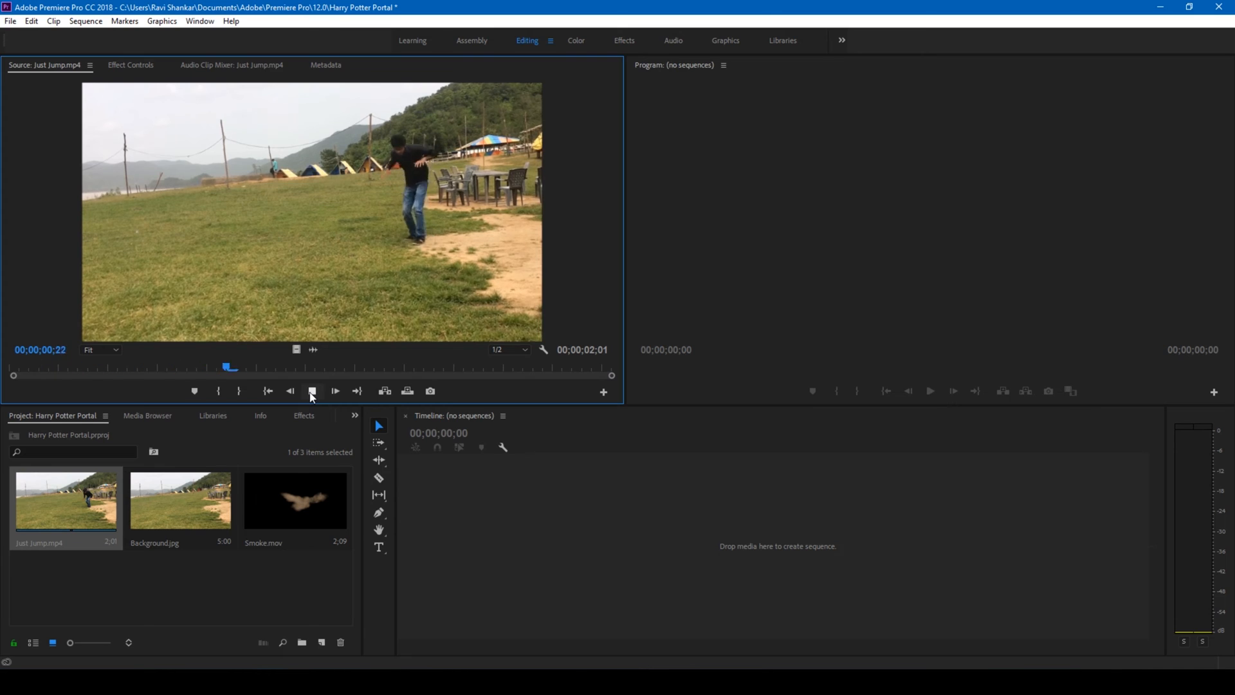
click(334, 390)
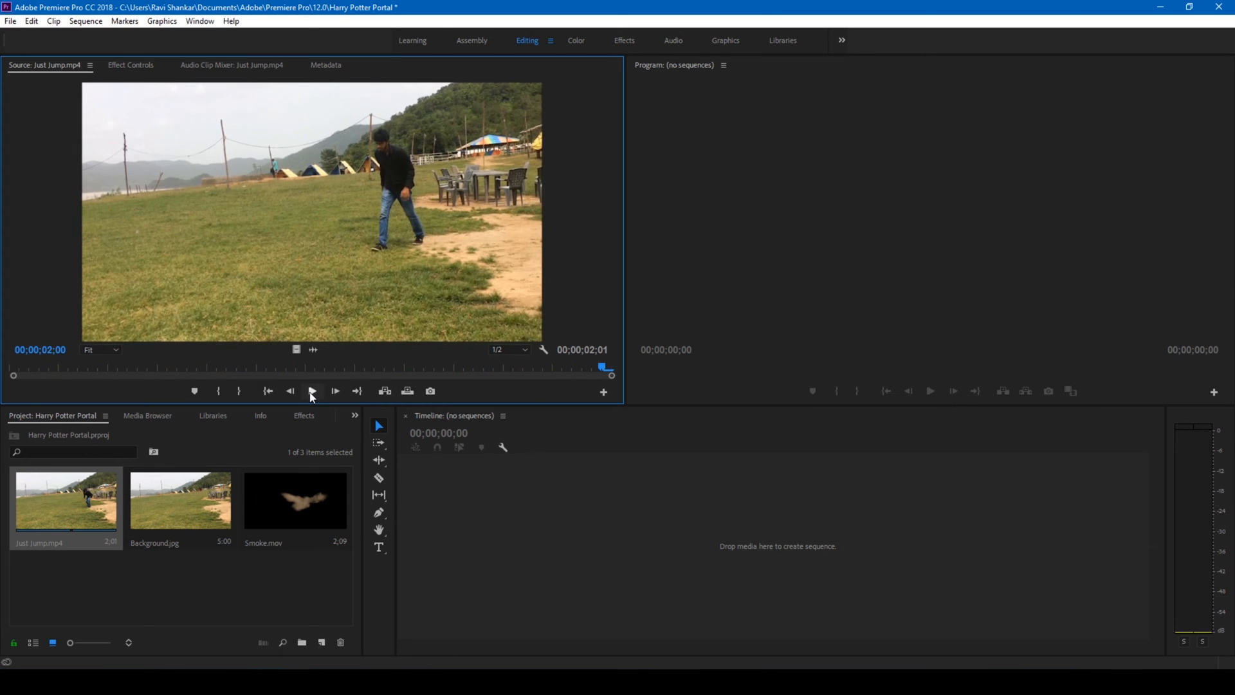
double_click(180, 499)
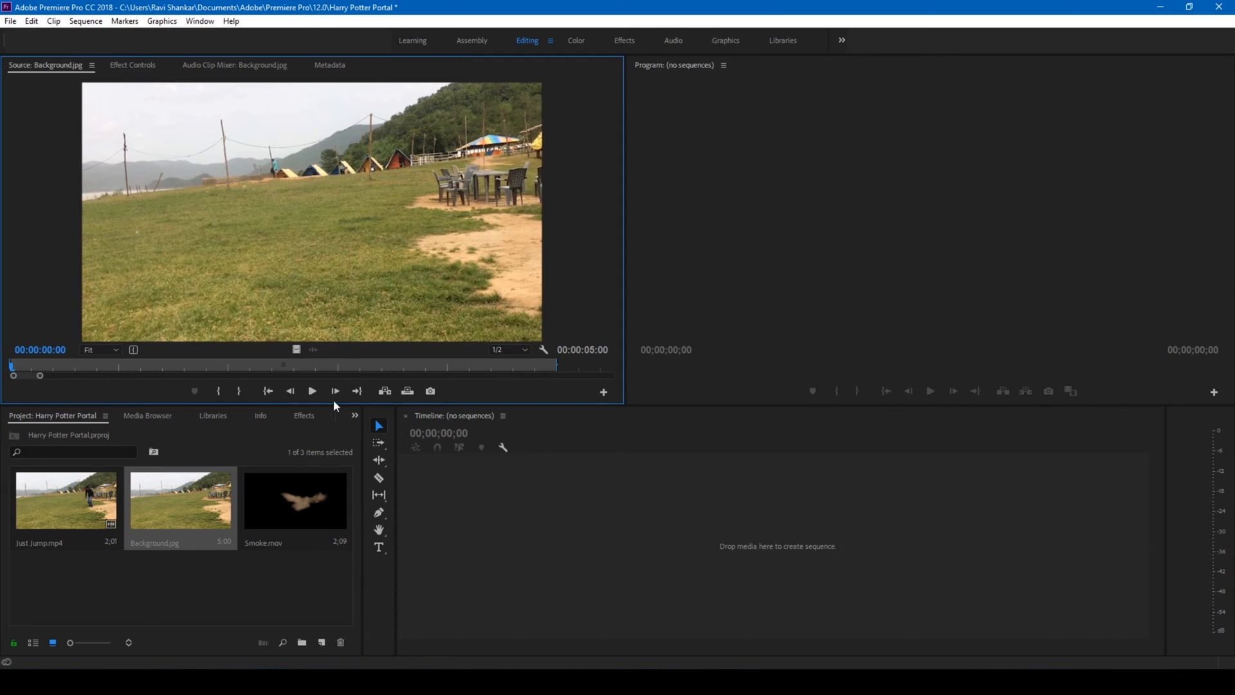
mouse_move(329, 242)
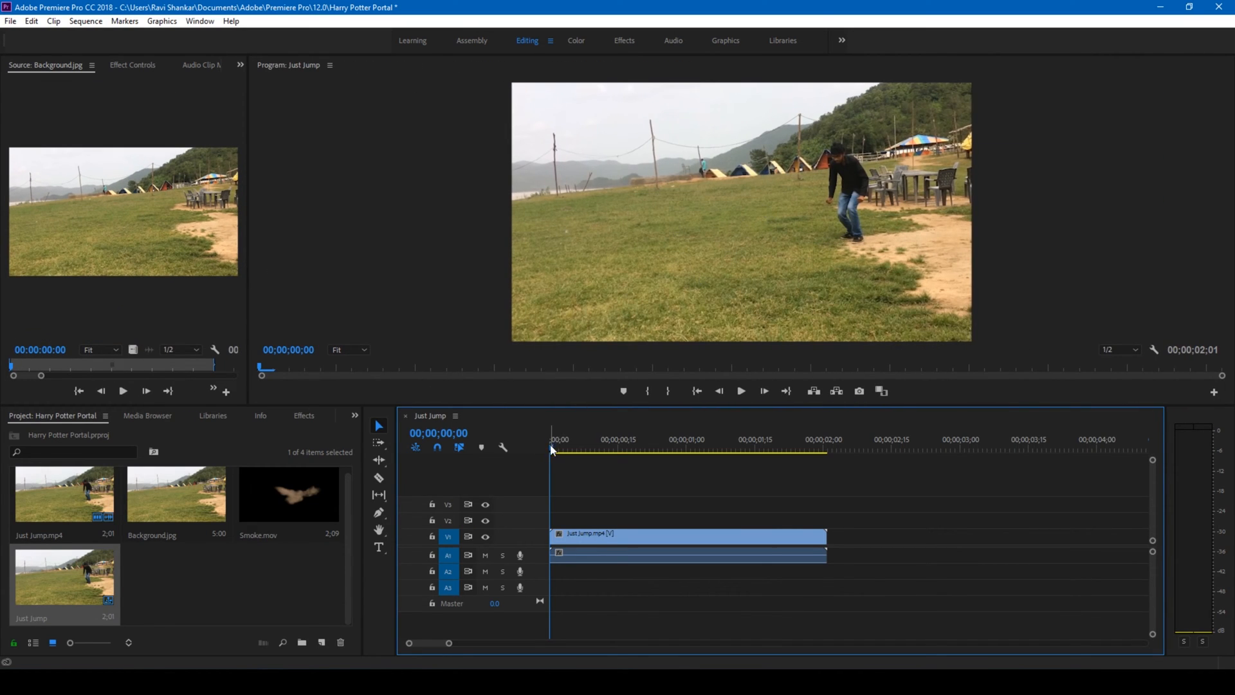
- Play back the new Just Jump sequence and stop on a frame partway through the jump
click(622, 450)
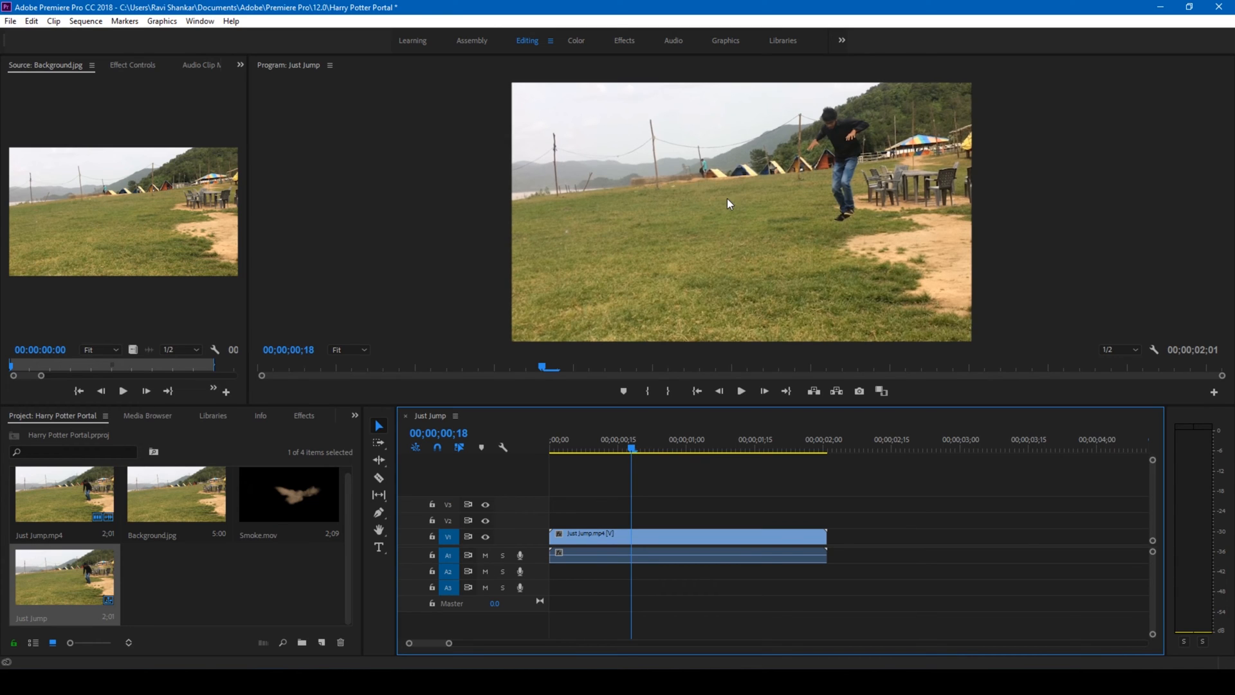
mouse_move(834, 120)
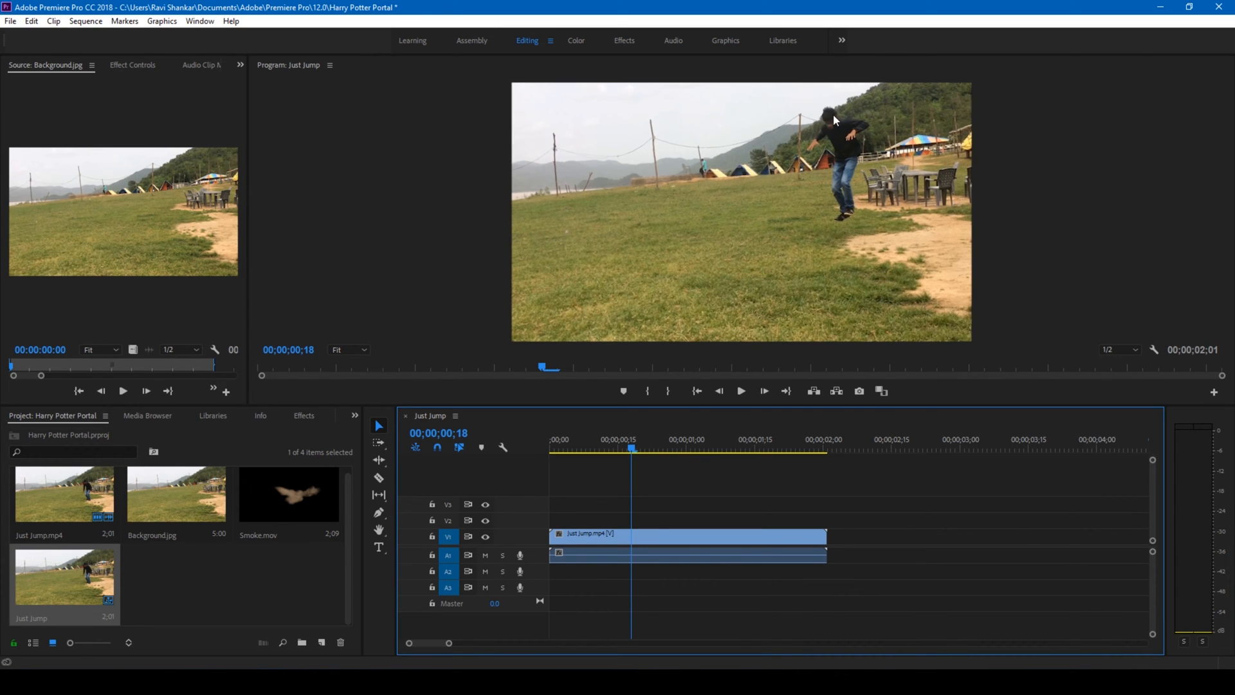
mouse_move(846, 105)
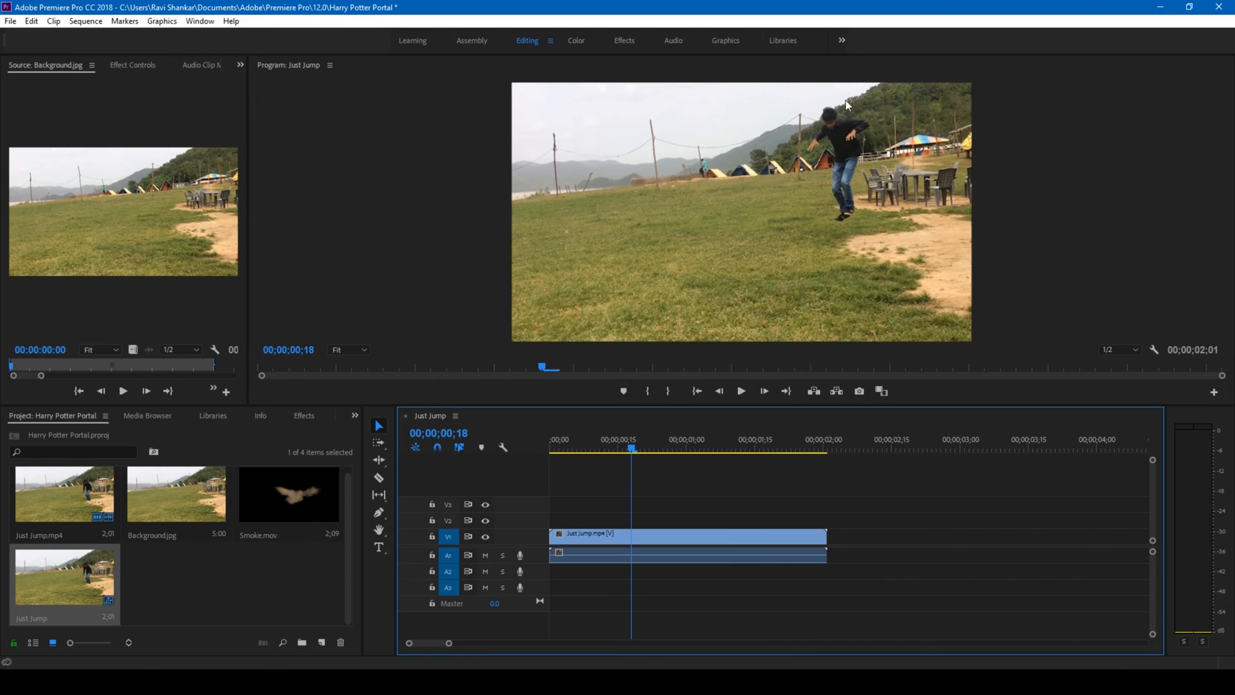
mouse_move(555, 536)
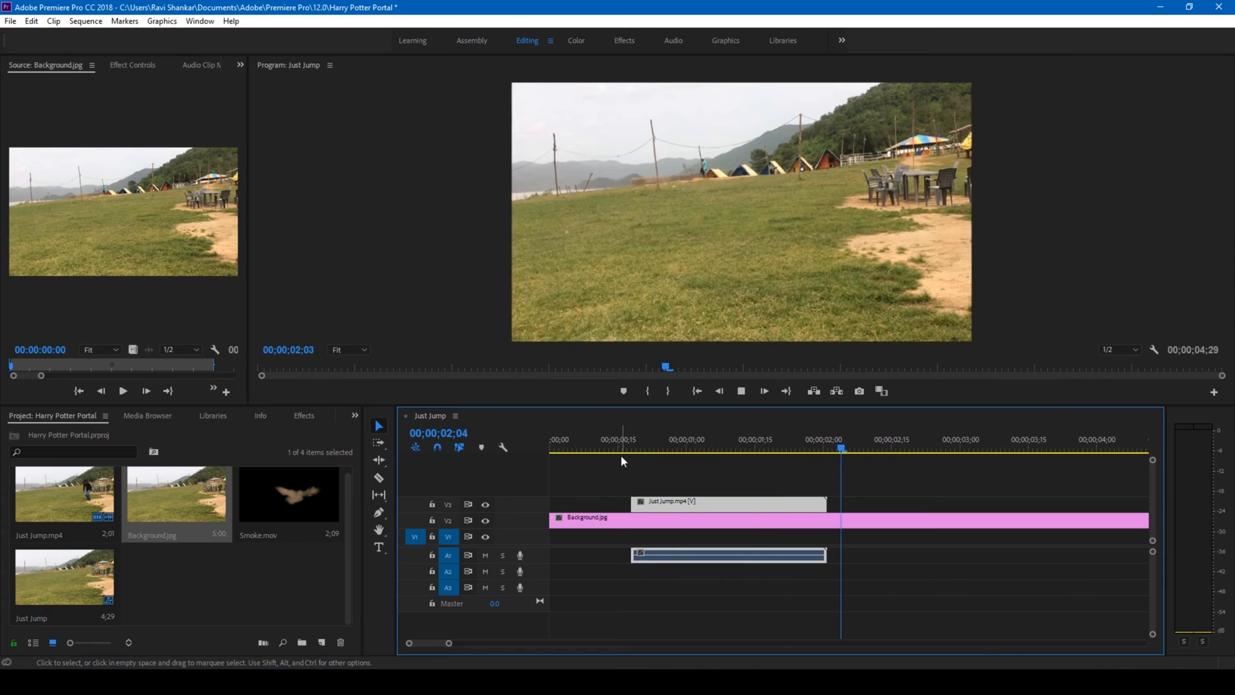
click(646, 450)
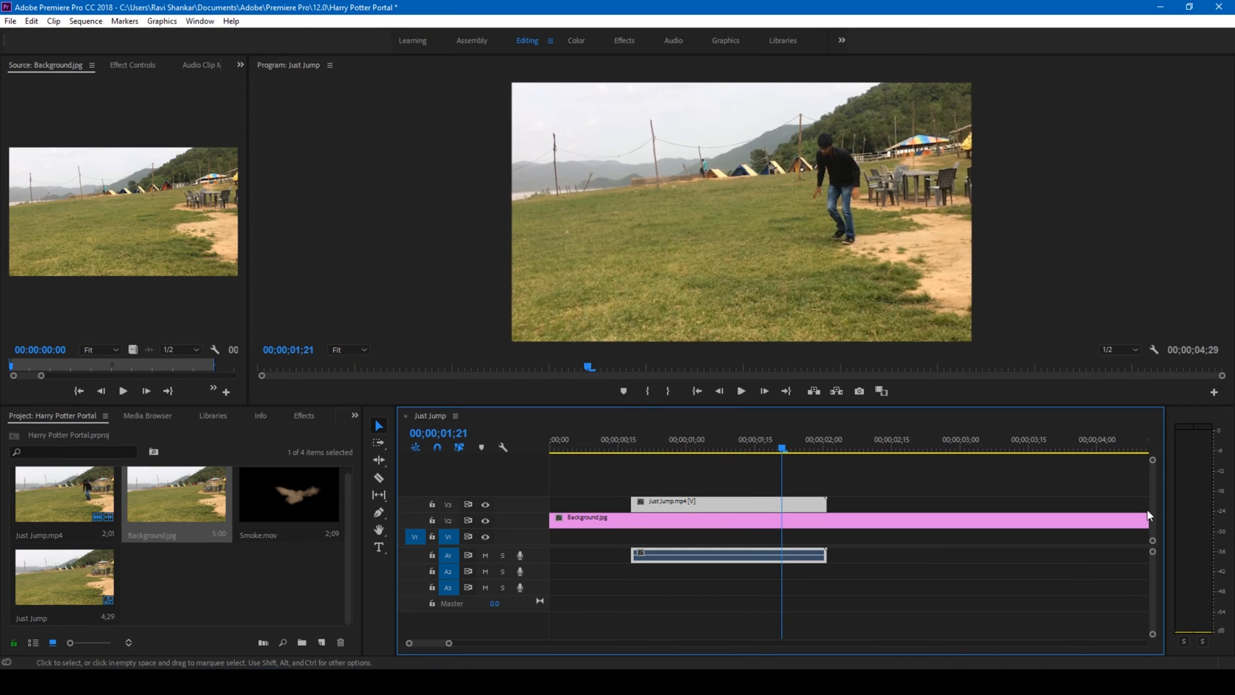
mouse_move(832, 523)
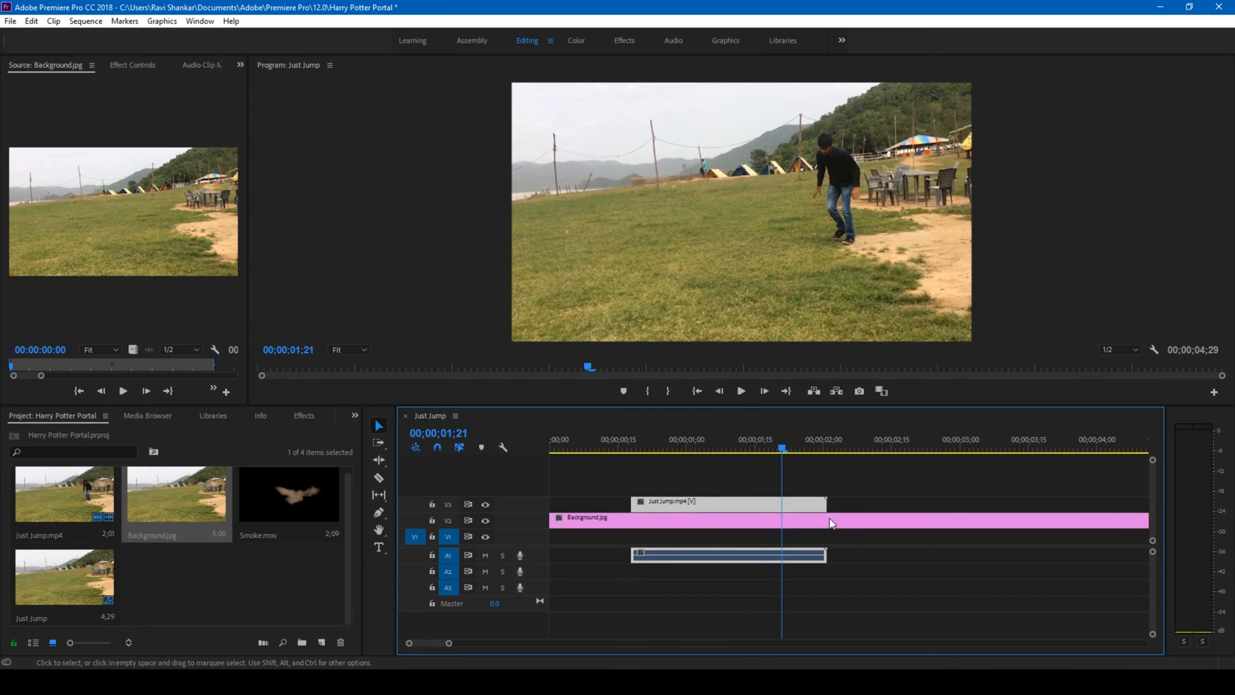
mouse_move(668, 521)
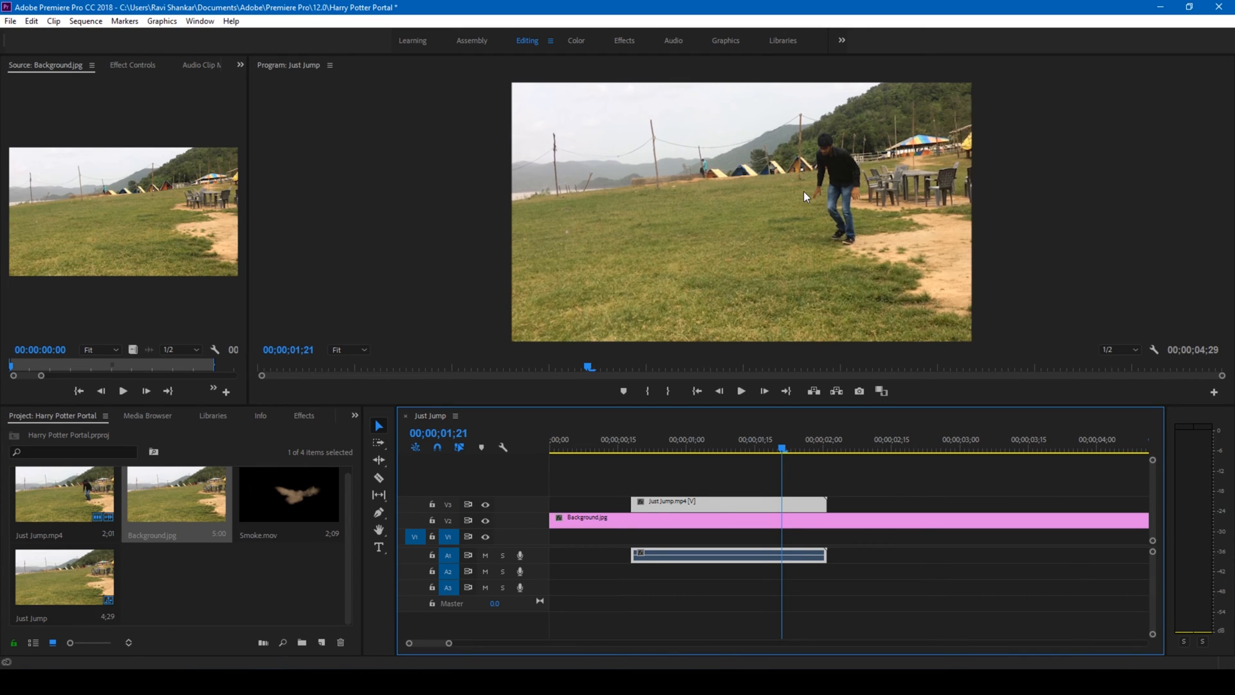
- Import Potter00.png from the Apparition folder as an image sequence
click(264, 581)
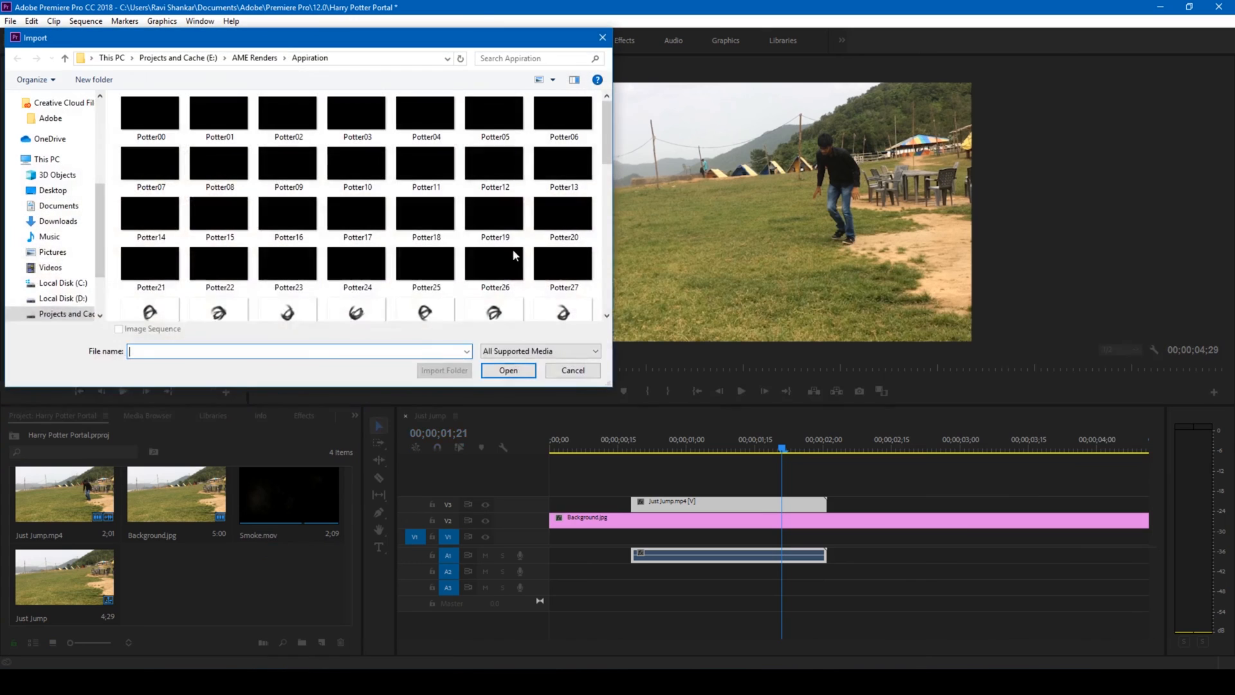
mouse_move(148, 112)
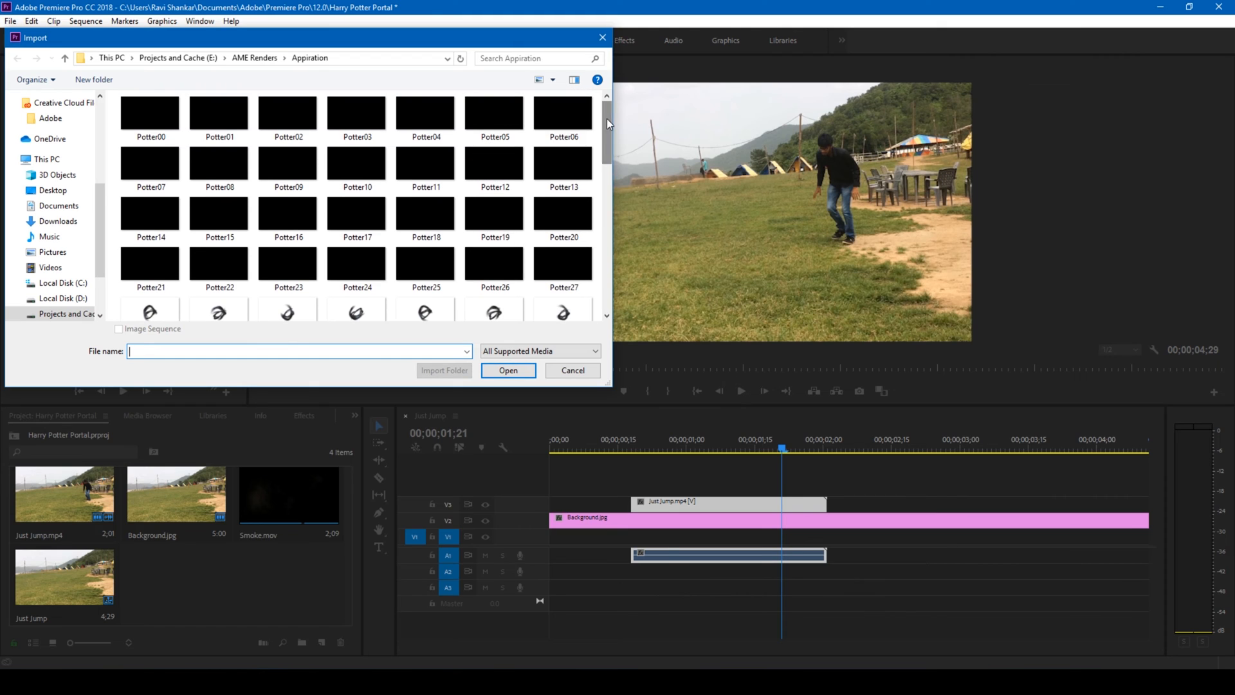
click(149, 112)
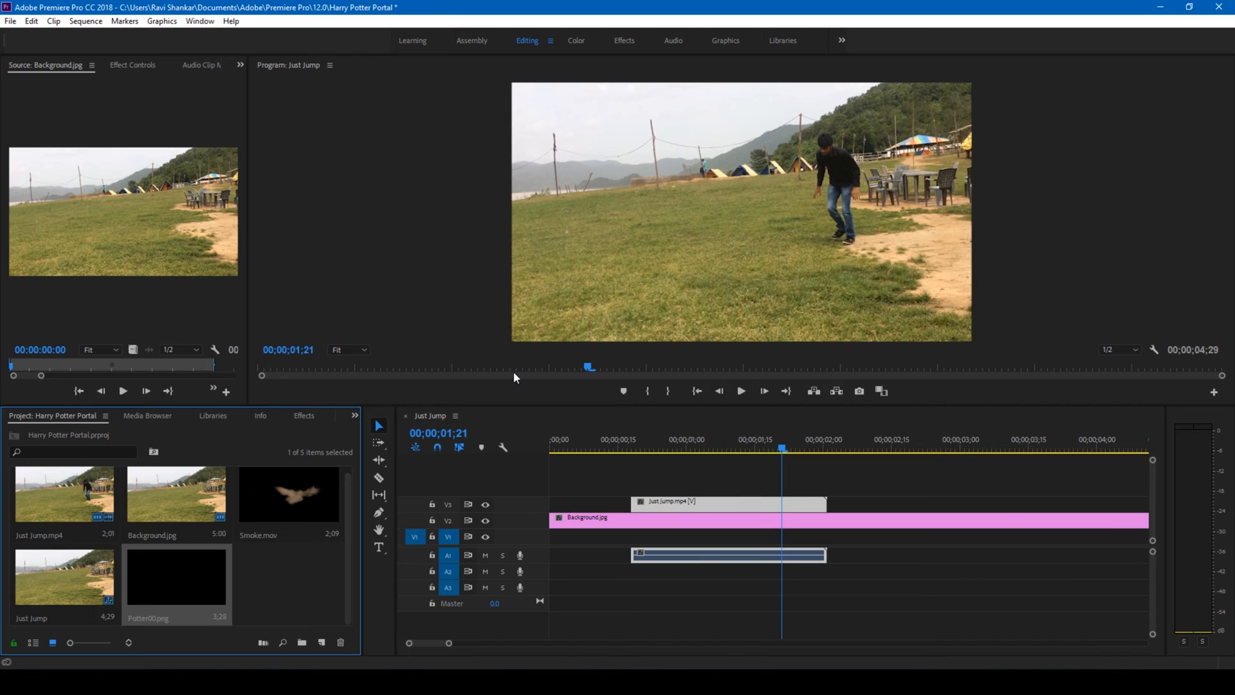
mouse_move(1074, 105)
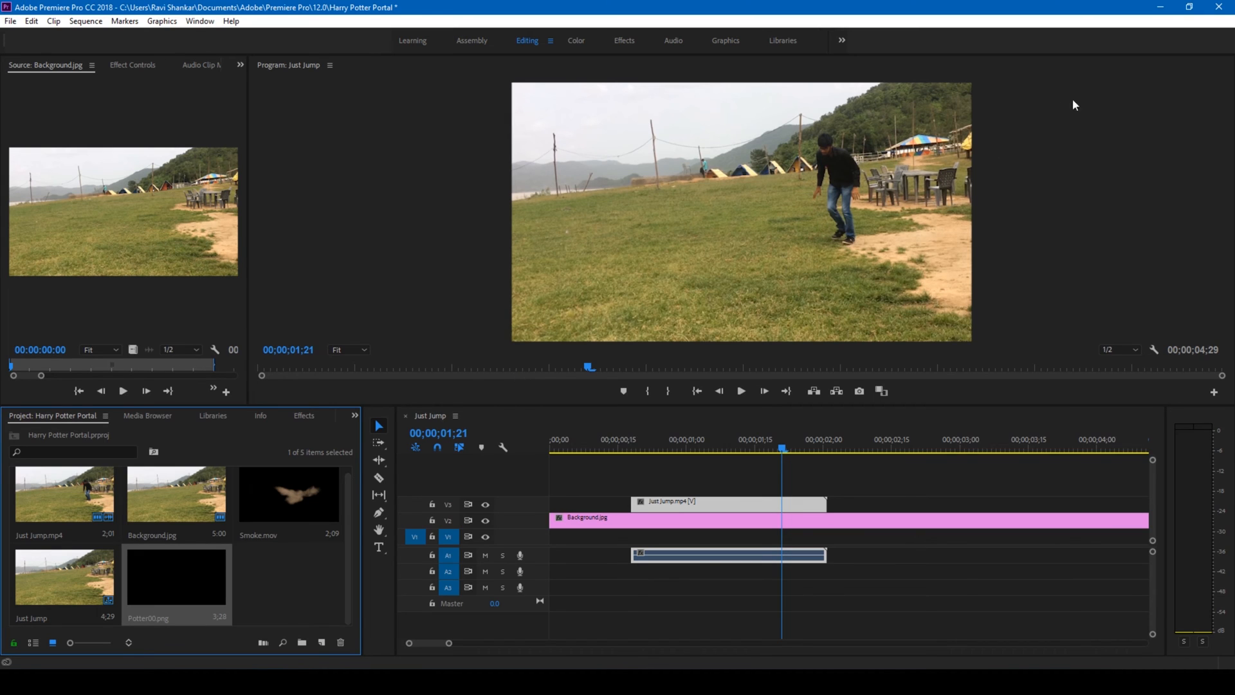
mouse_move(1052, 136)
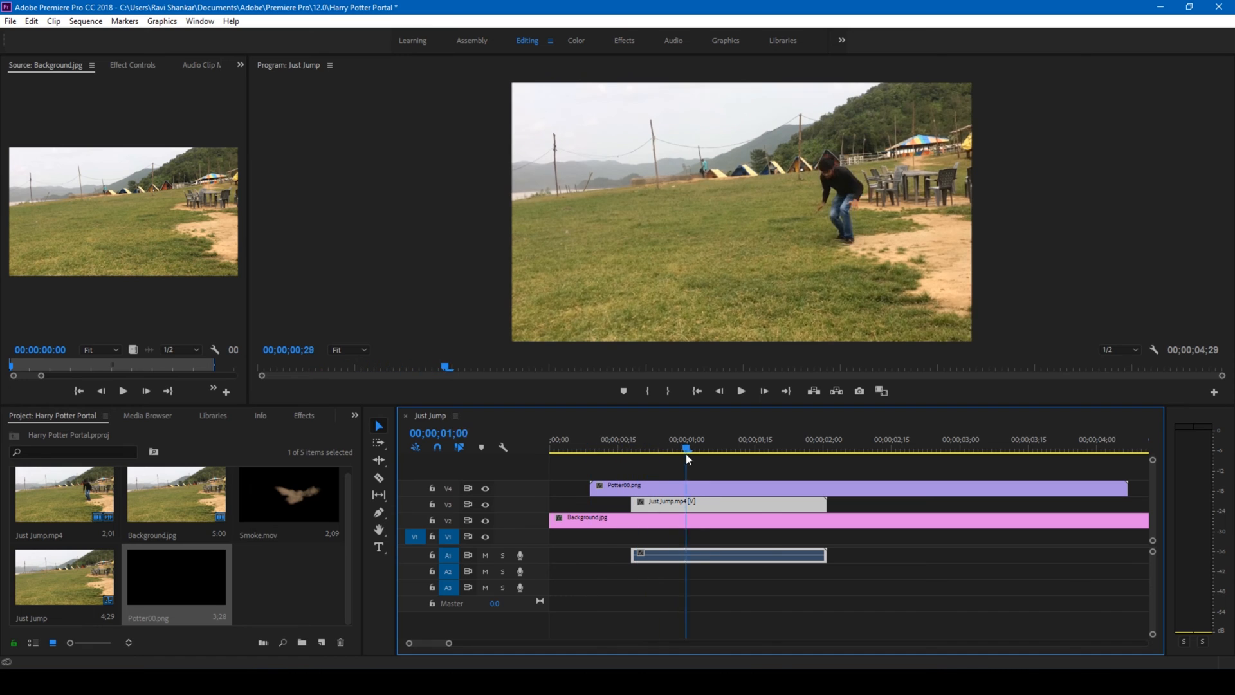
- Scrub the playhead to about one second to view the portal on V4 over the jump clip
click(828, 450)
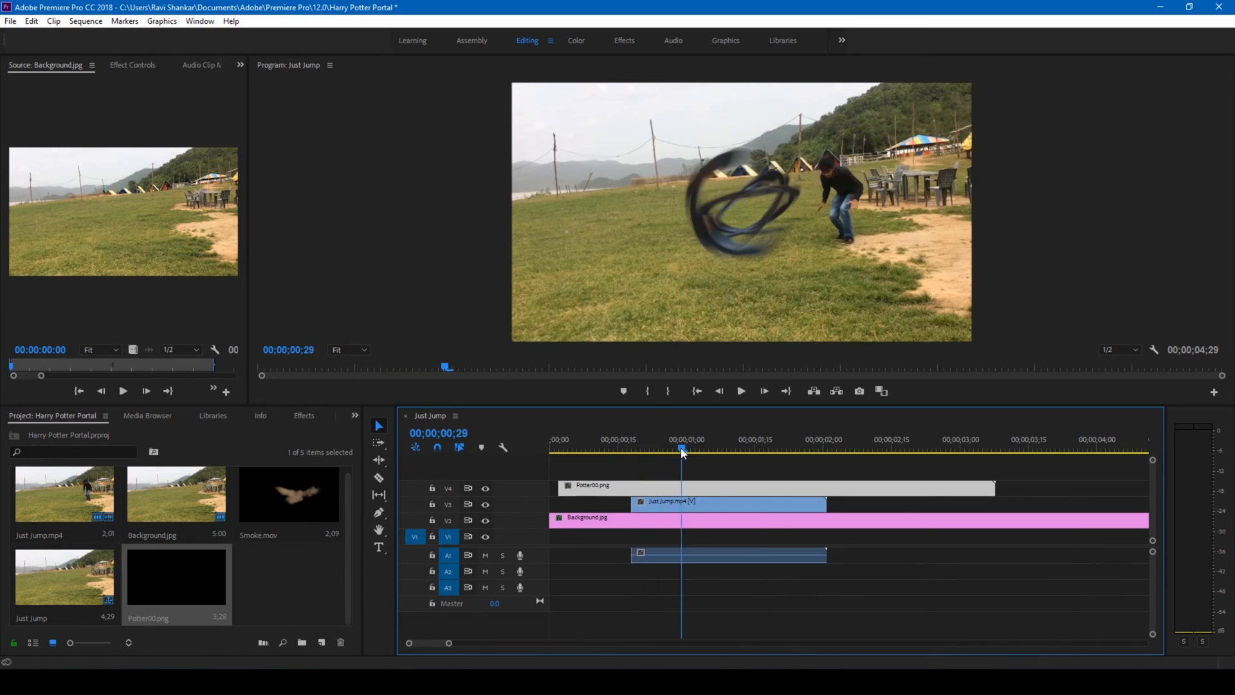
click(723, 449)
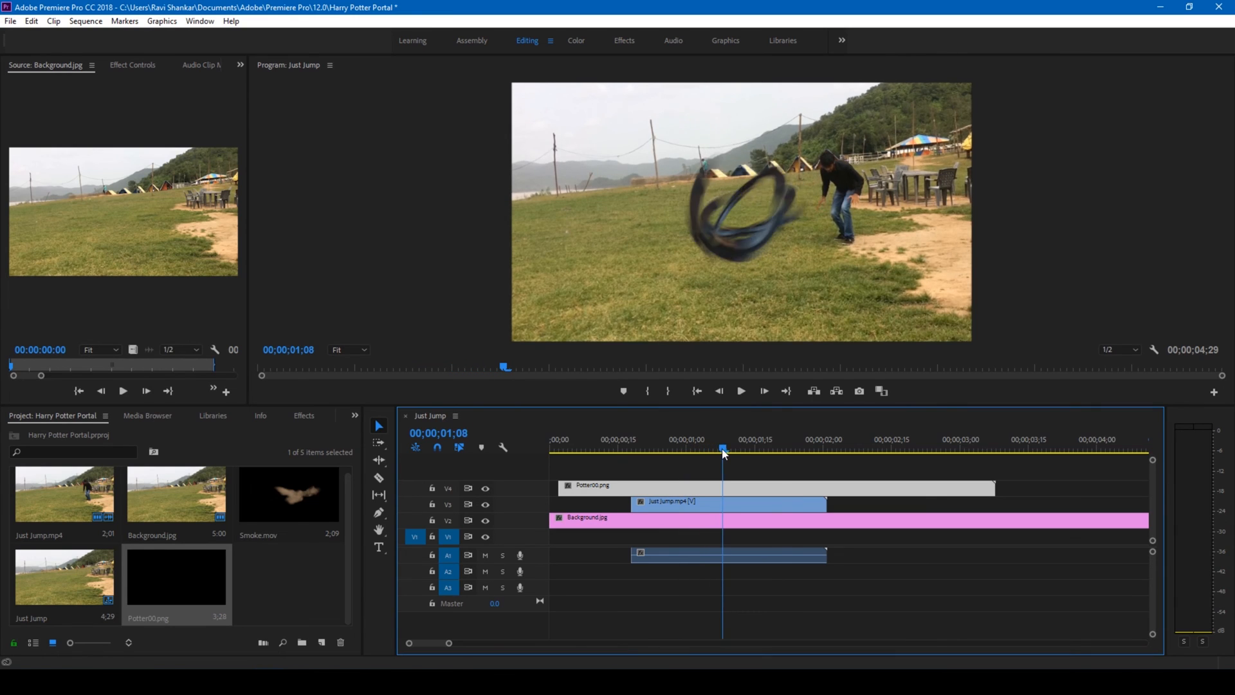
click(754, 438)
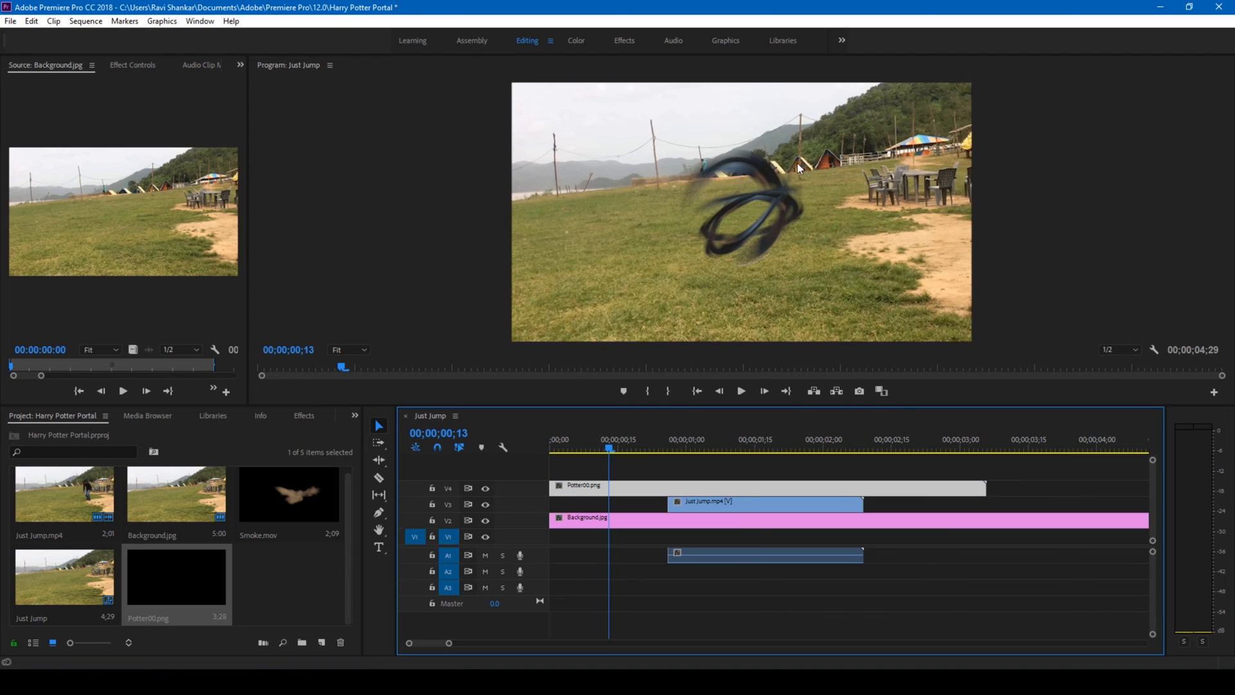
mouse_move(710, 239)
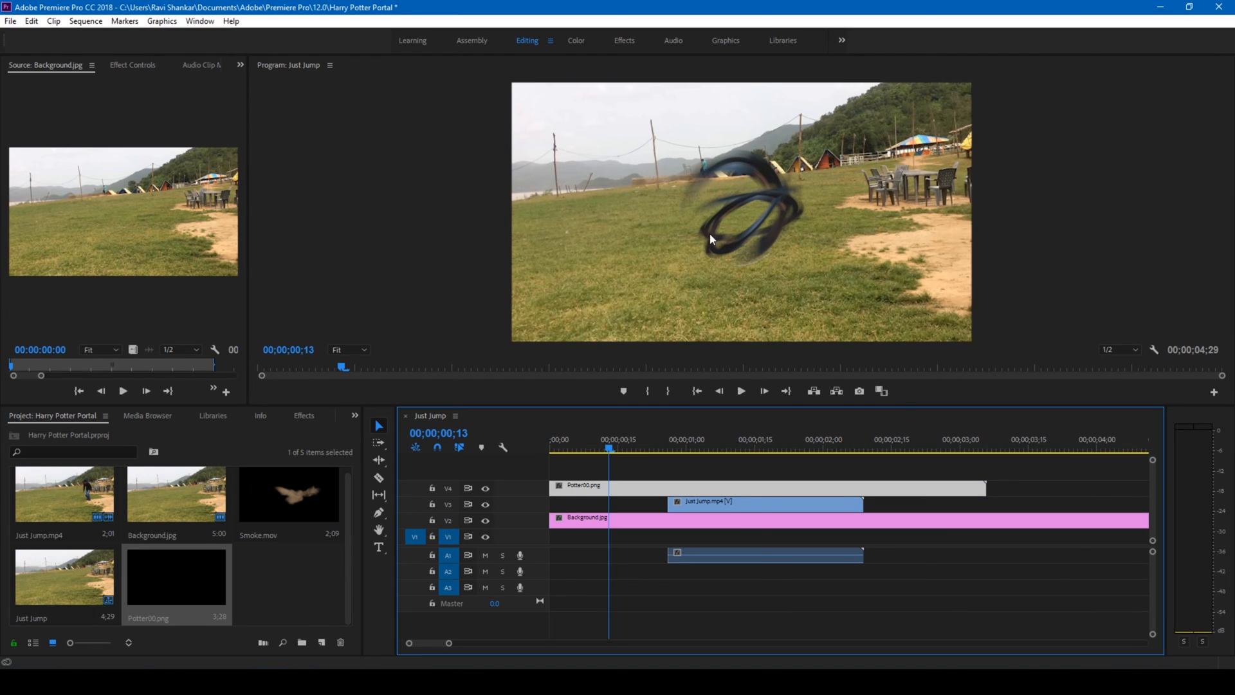
mouse_move(819, 245)
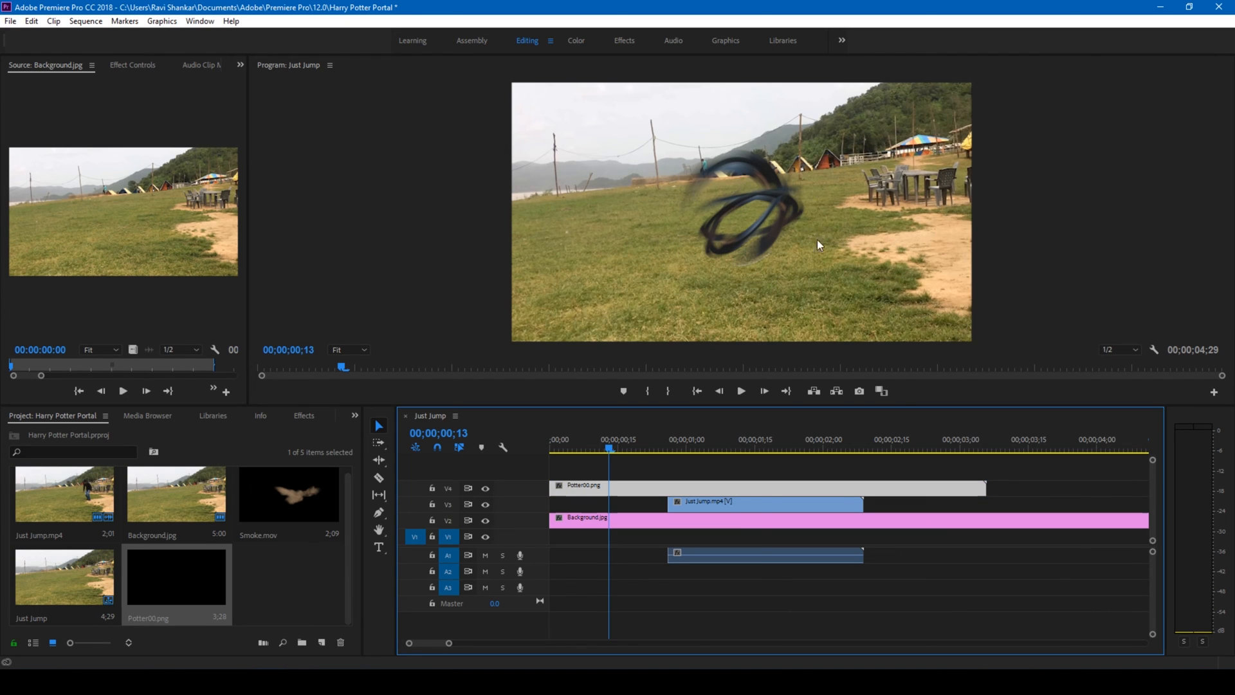
mouse_move(571, 484)
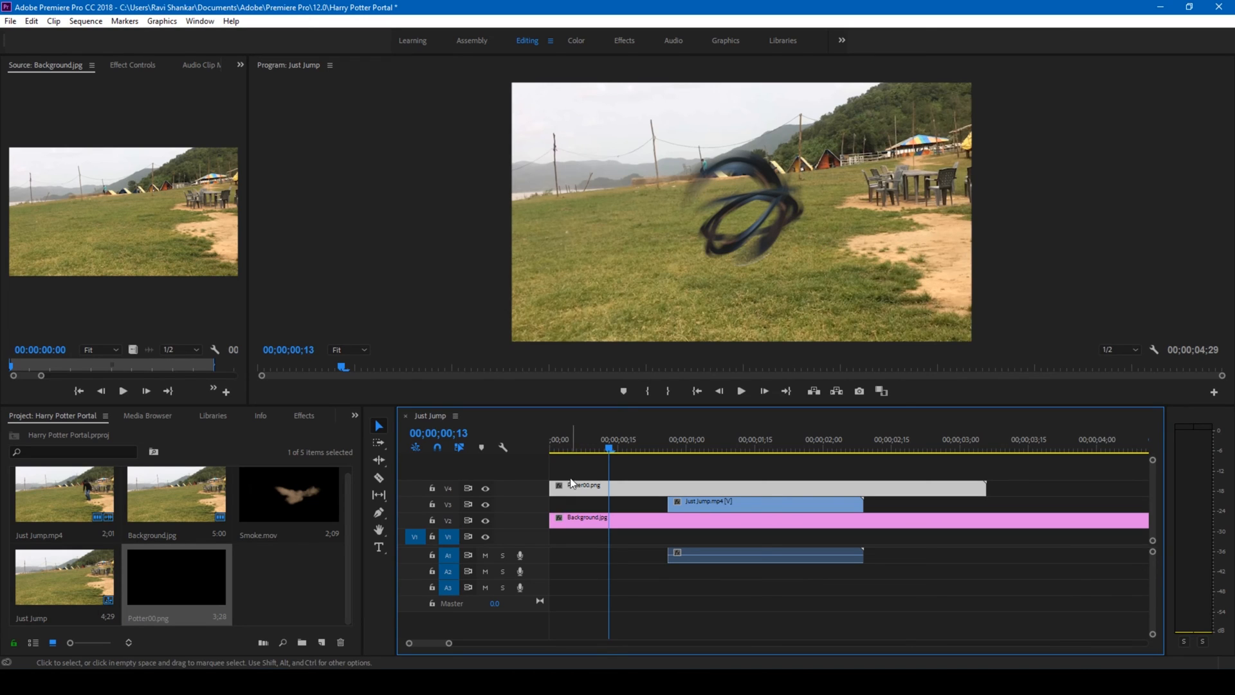
mouse_move(569, 489)
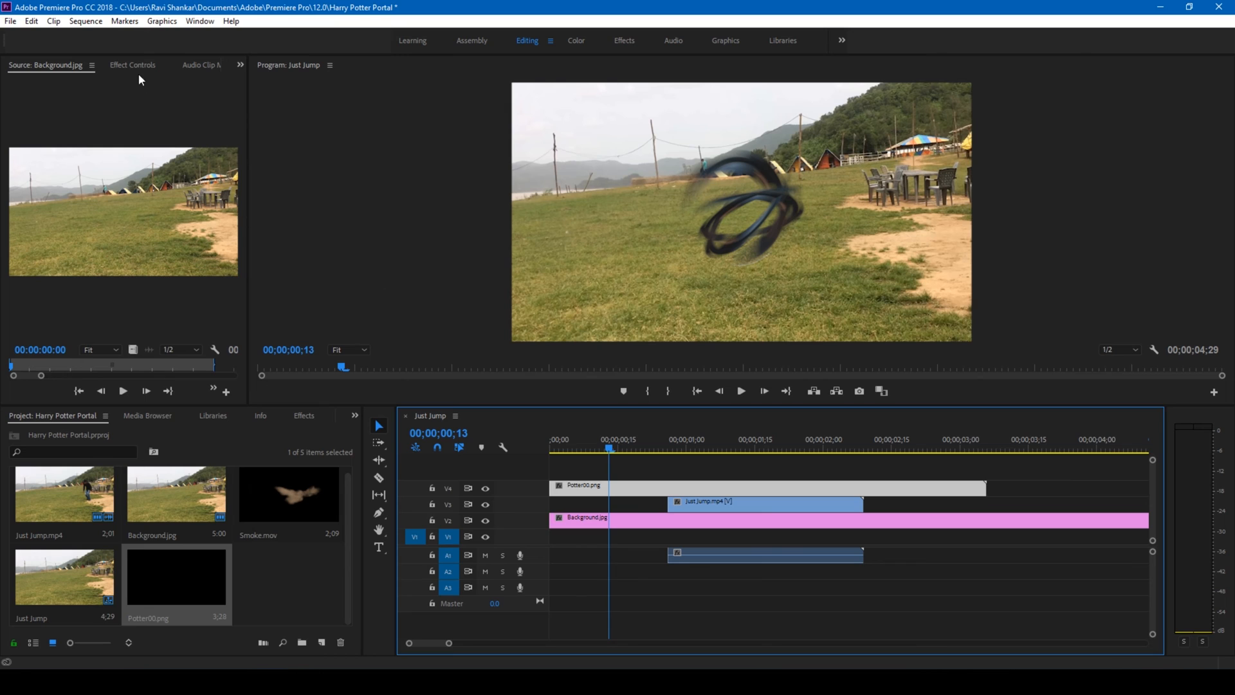
- Shift the portal's Position toward the right of the frame, then deselect the clips
click(133, 64)
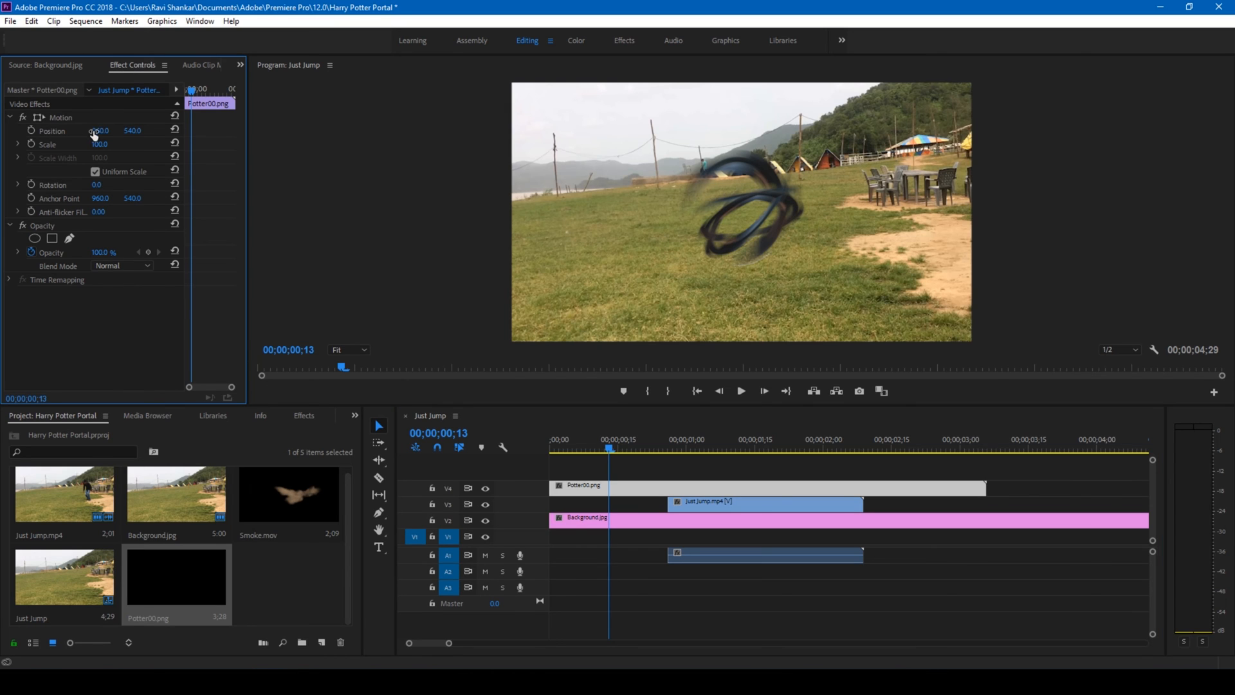
drag(99, 131, 118, 130)
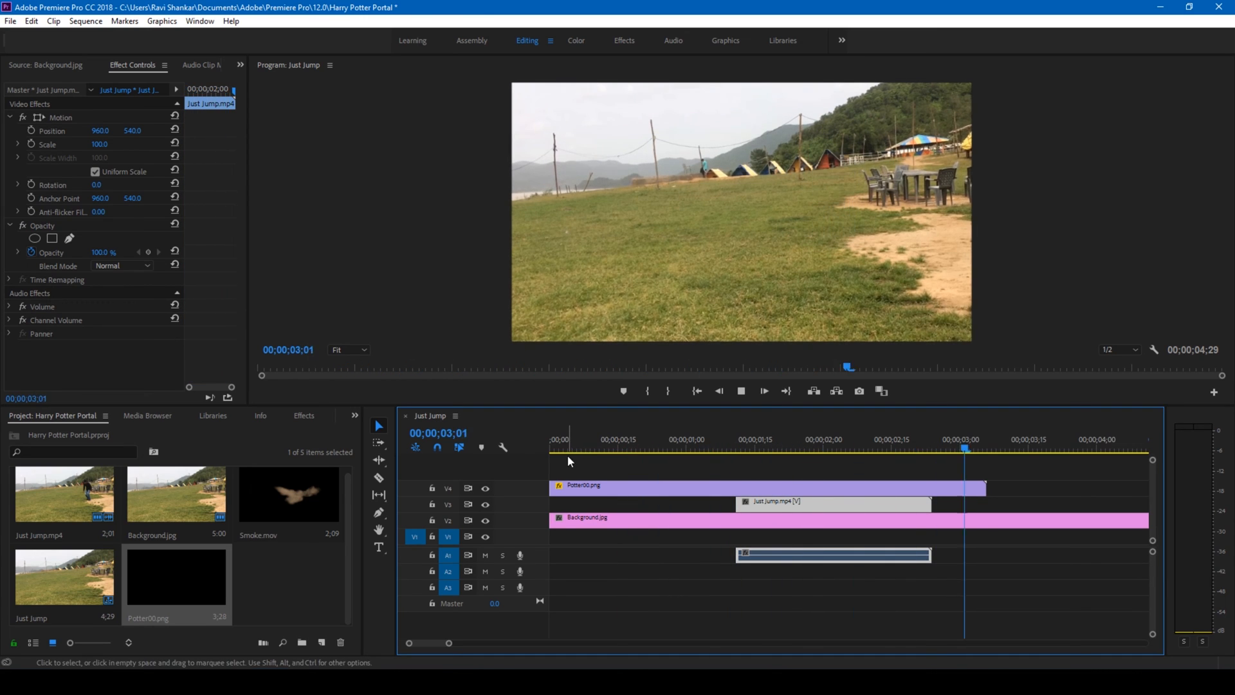
click(654, 449)
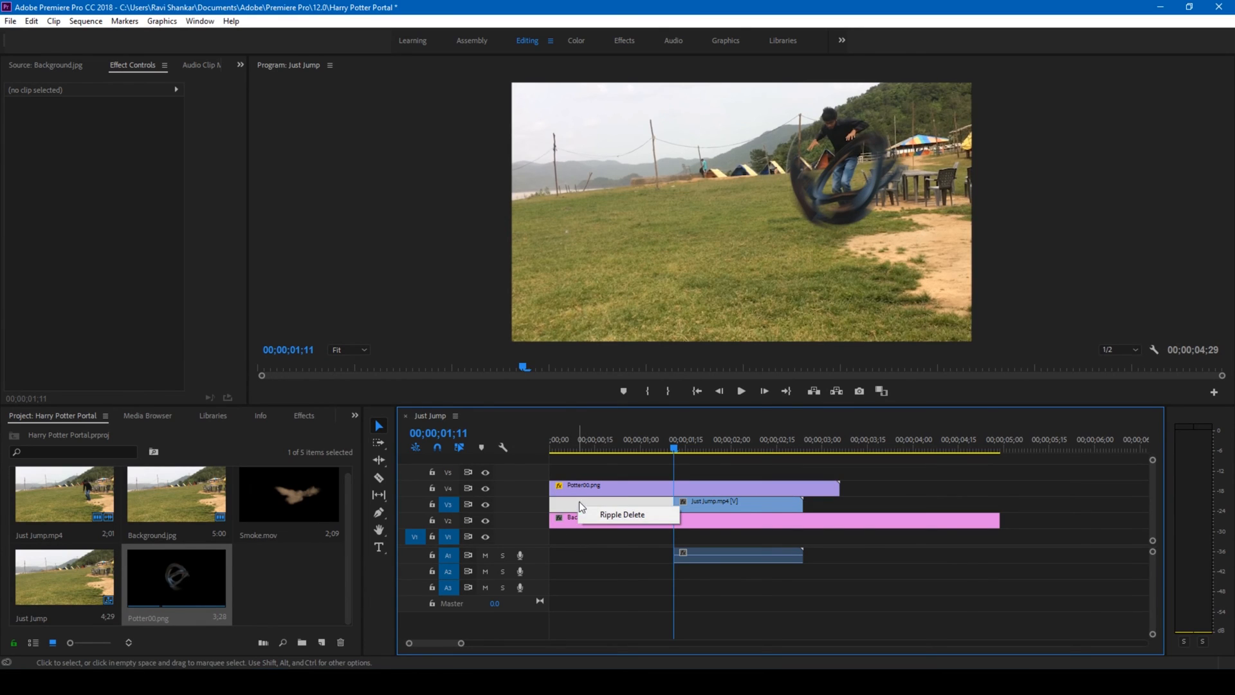
- Place Smoke.mov on V4 at 00;00;01;15 and scrub to where the man lands
right_click(448, 520)
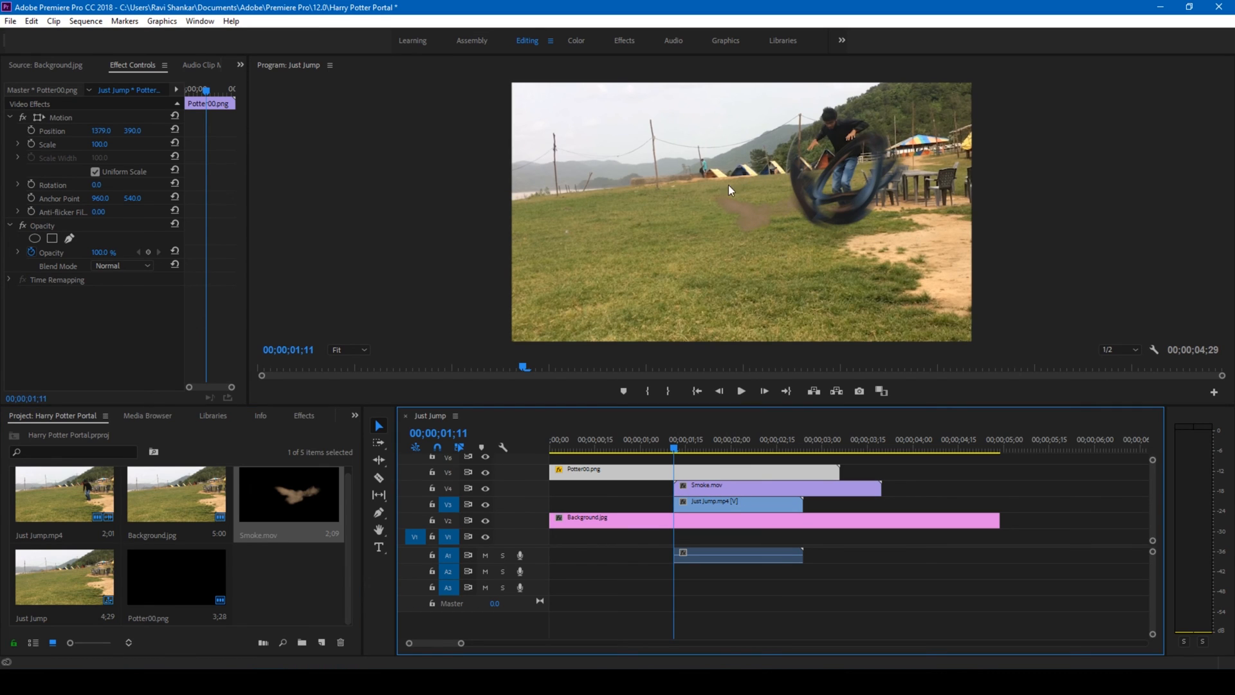
click(680, 449)
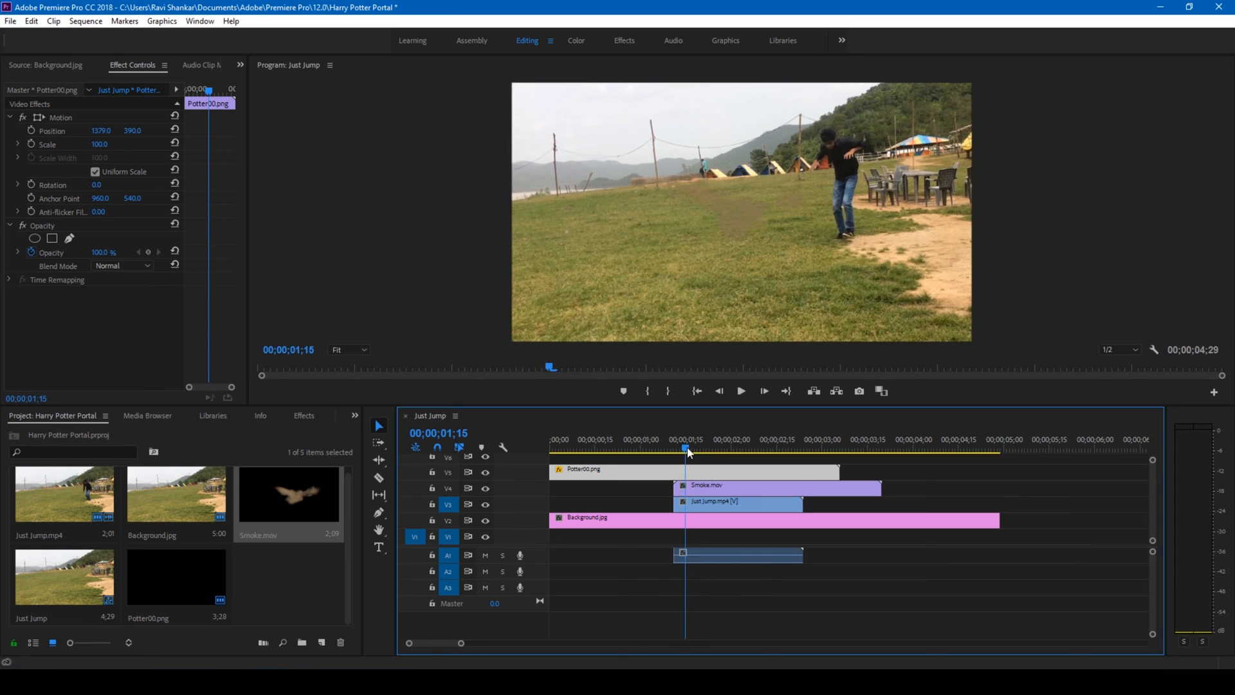
click(675, 439)
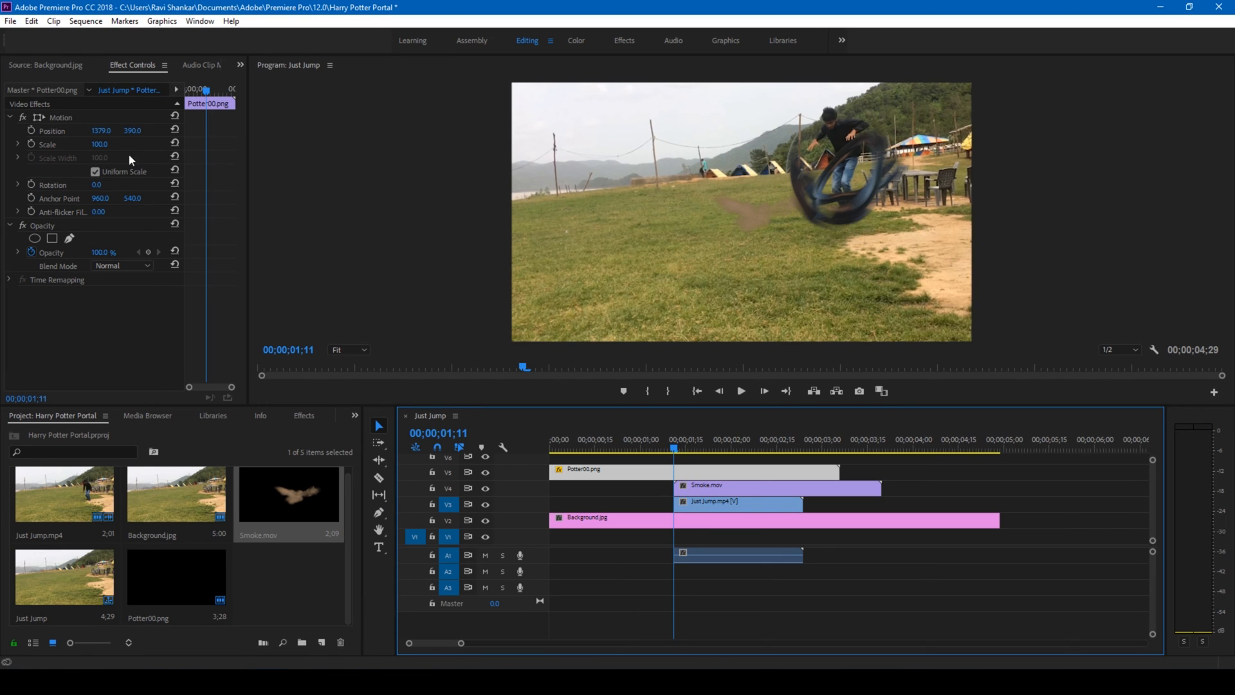
mouse_move(144, 368)
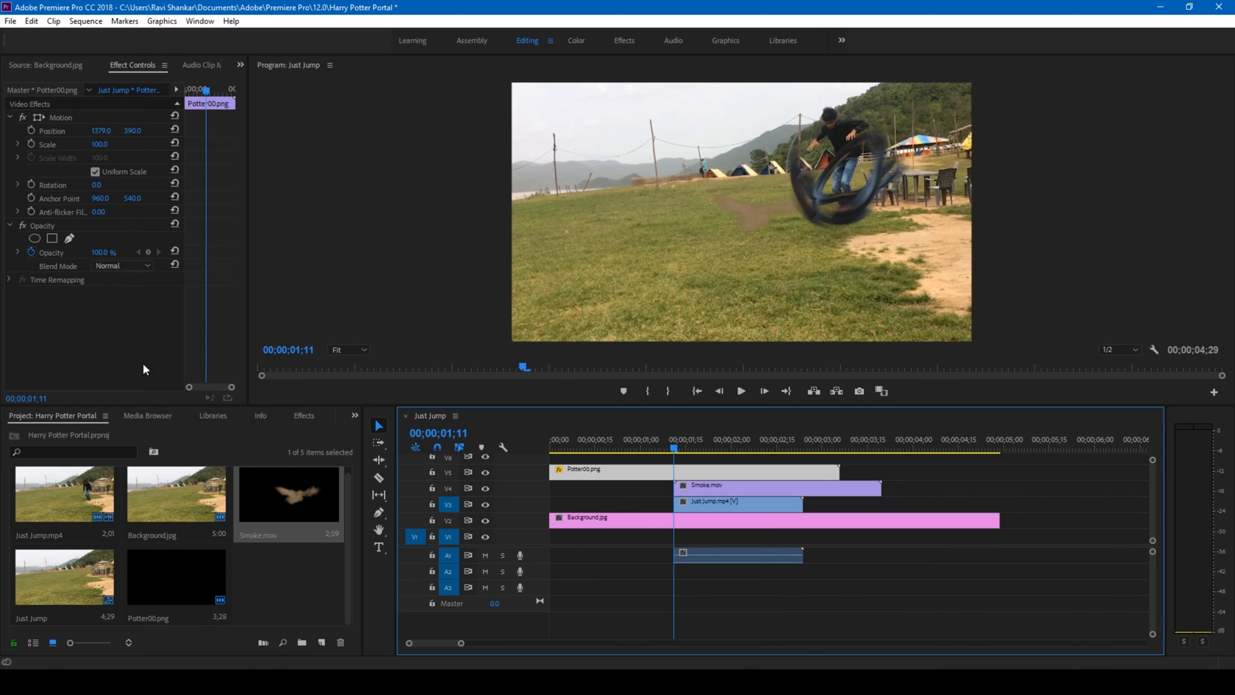
mouse_move(254, 364)
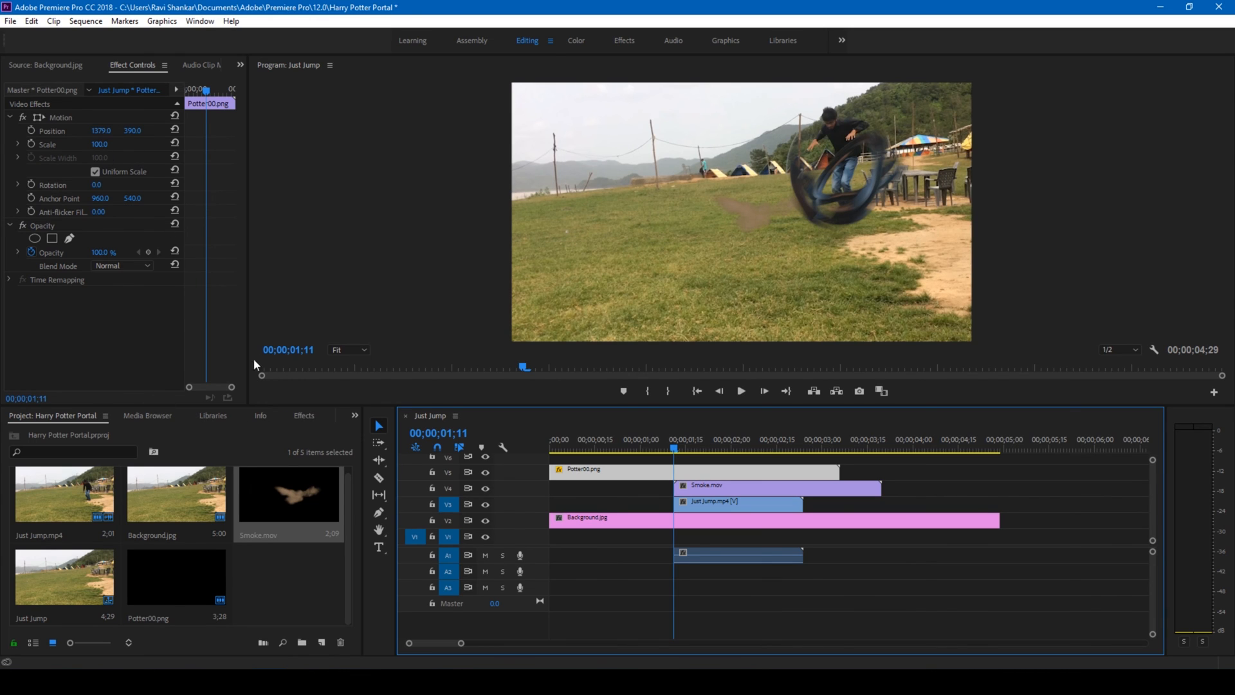
- Apply RGB Curves to Smoke.mov with a lowered Master curve, Rotation 74° and Position 1350, 338
click(304, 415)
text(curves)
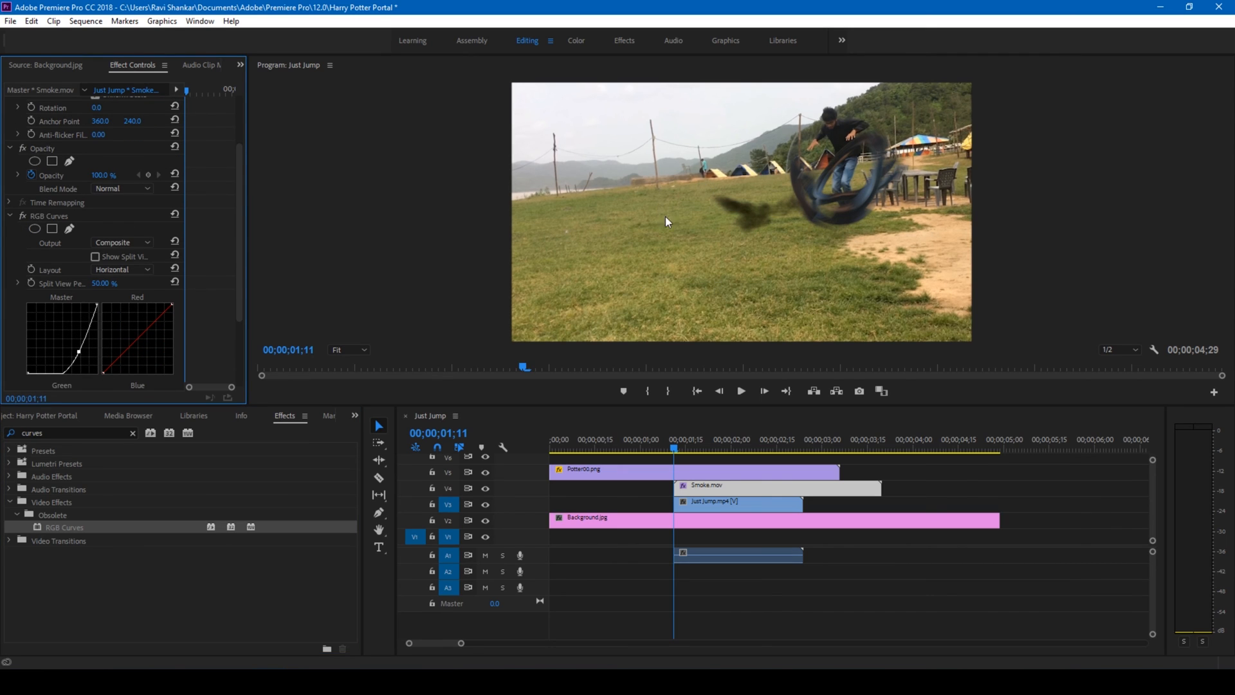
mouse_move(619, 433)
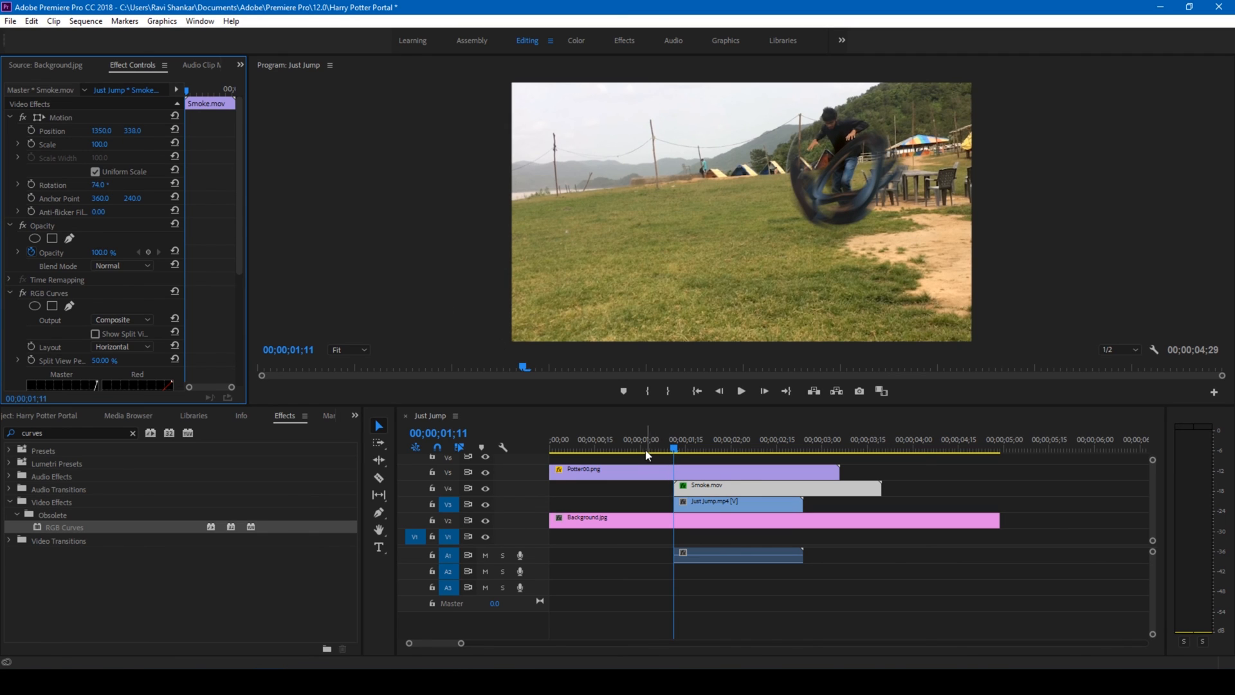
click(554, 448)
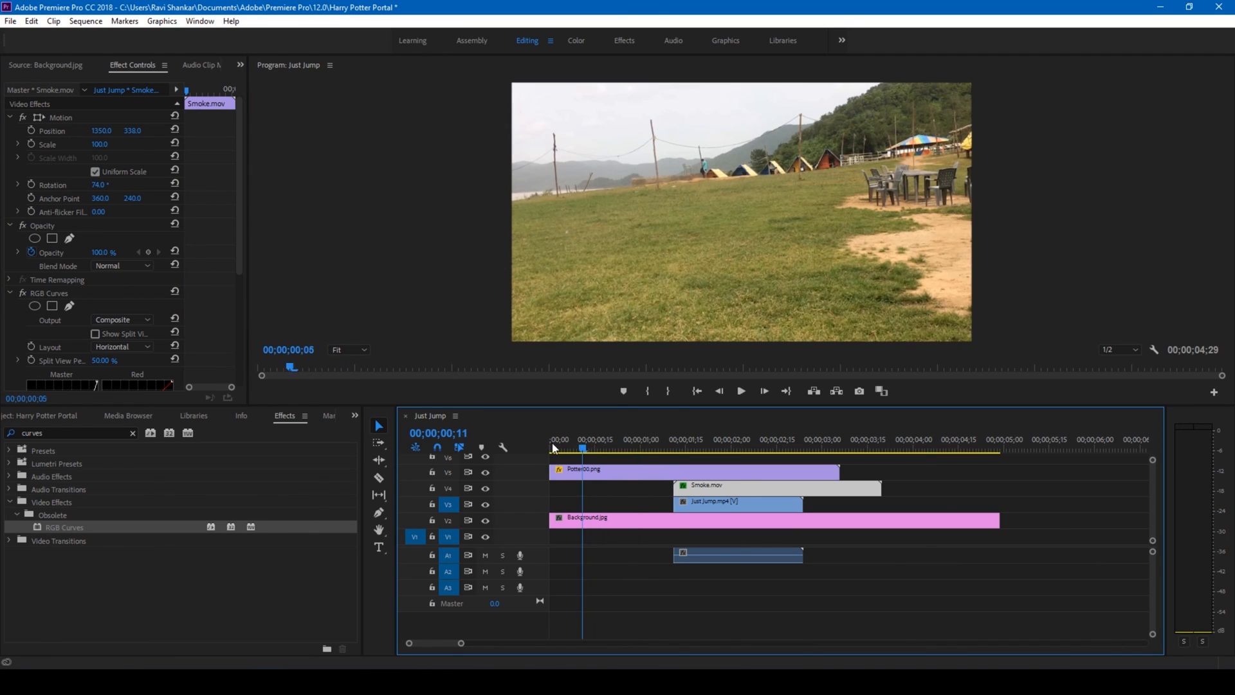
click(739, 391)
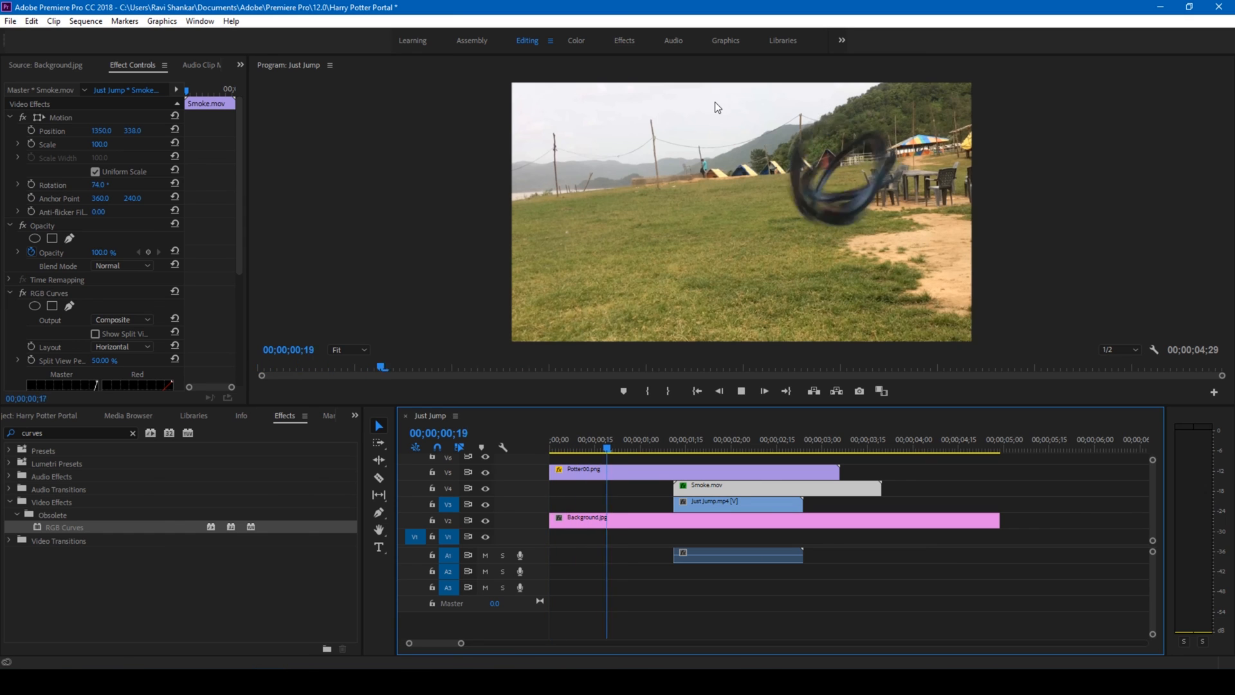
click(768, 439)
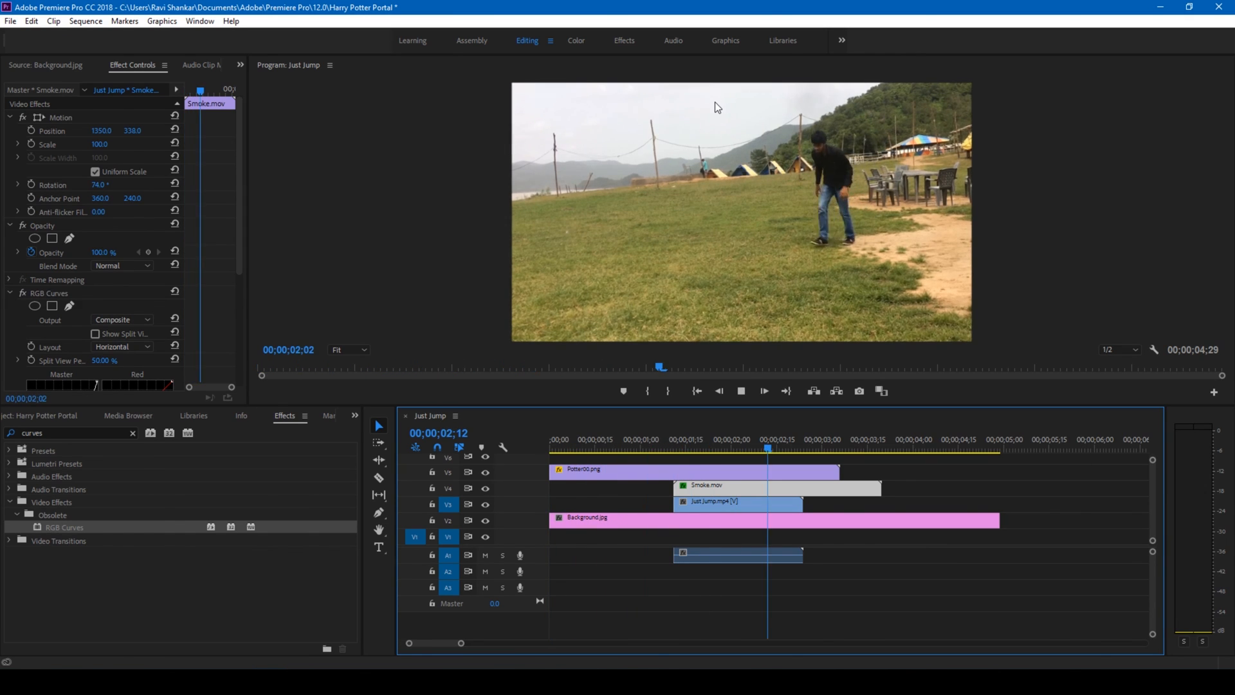
click(569, 439)
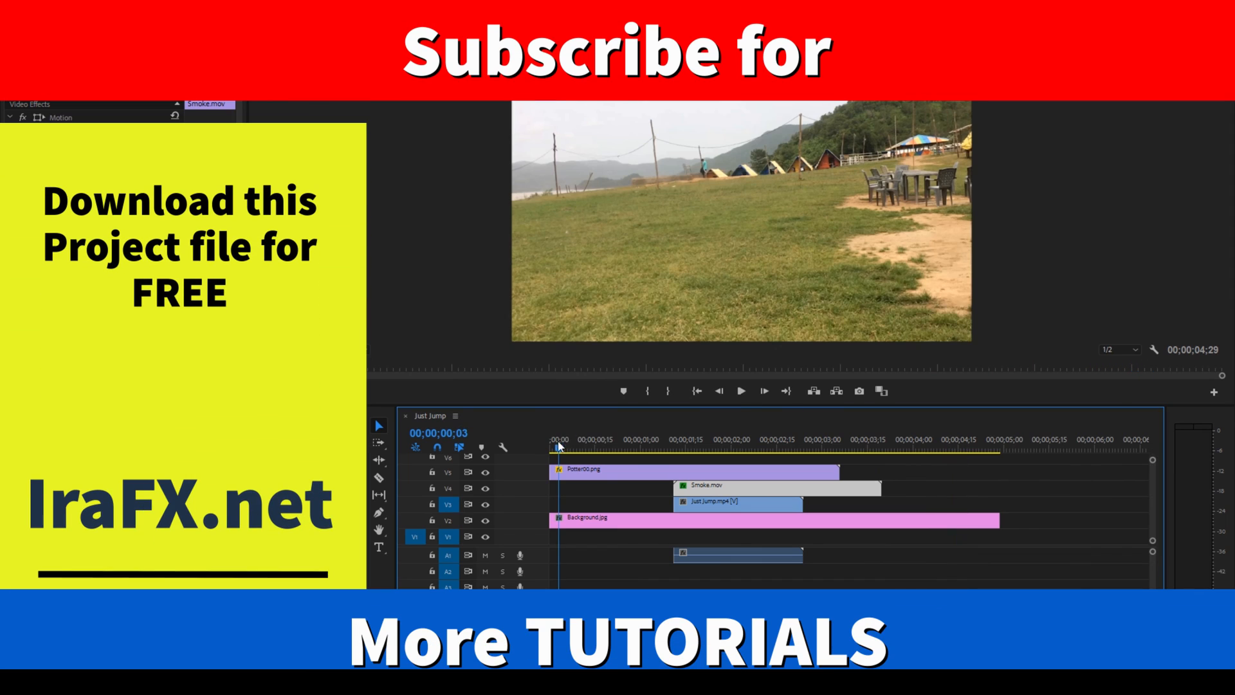
click(740, 391)
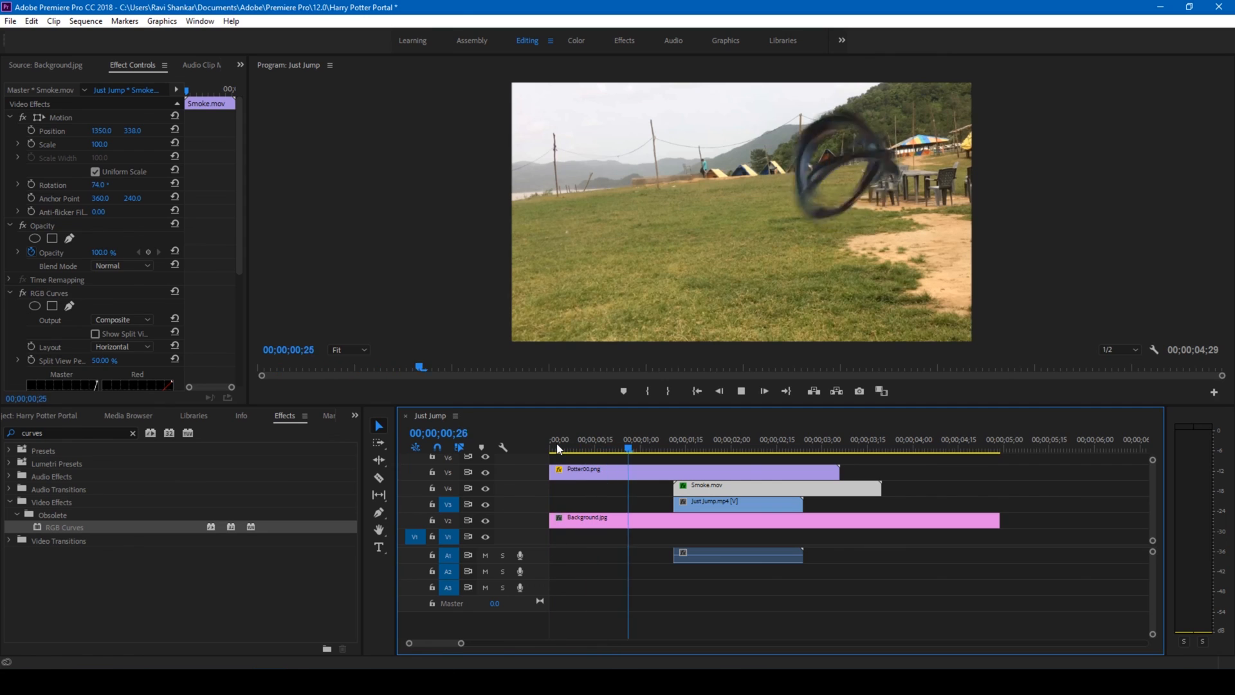
click(792, 447)
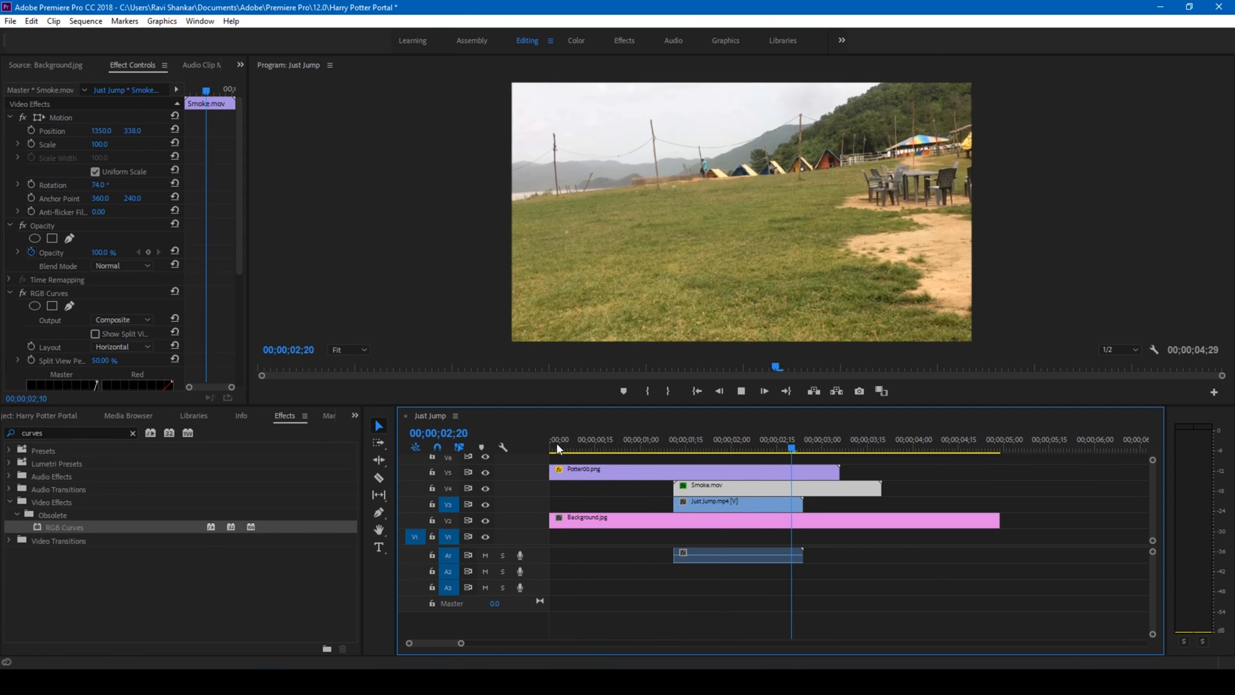
click(635, 439)
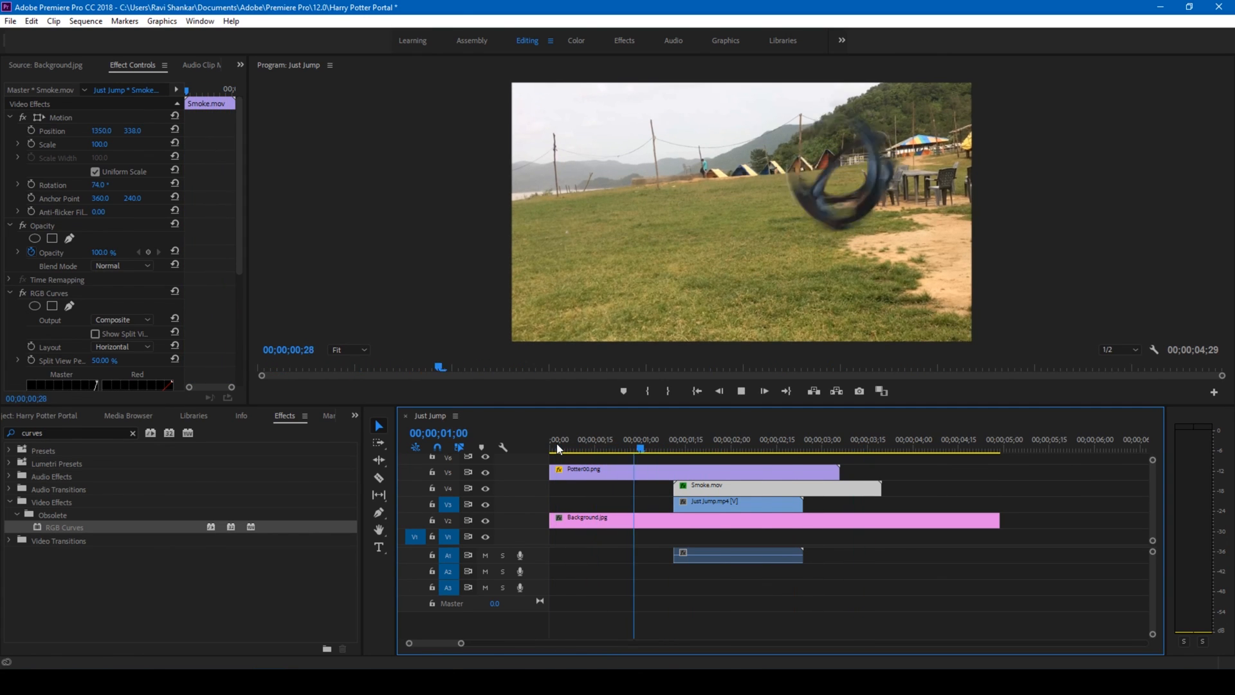